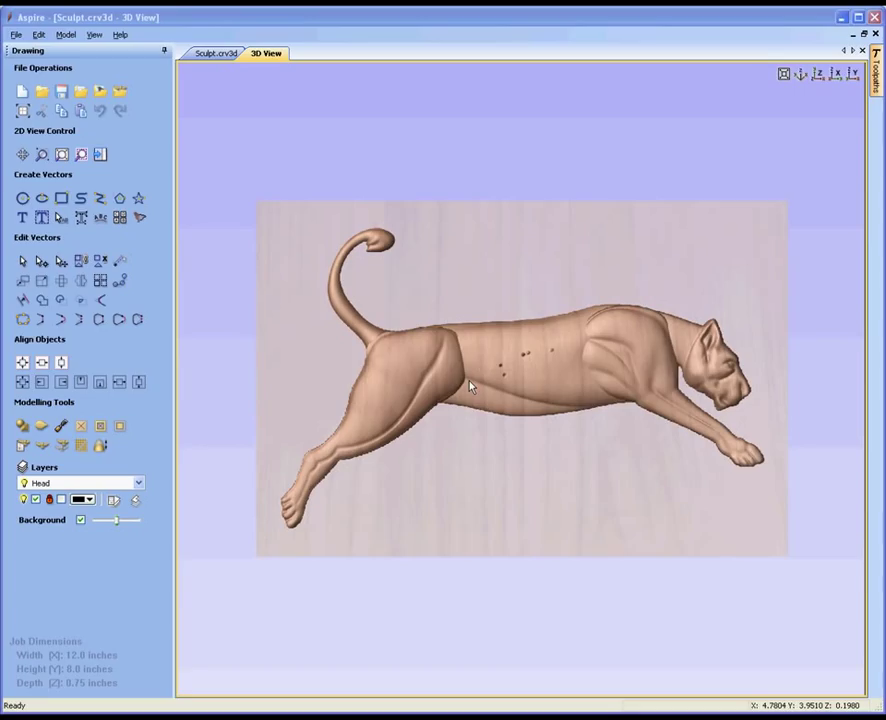
pyautogui.moveTo(464, 390)
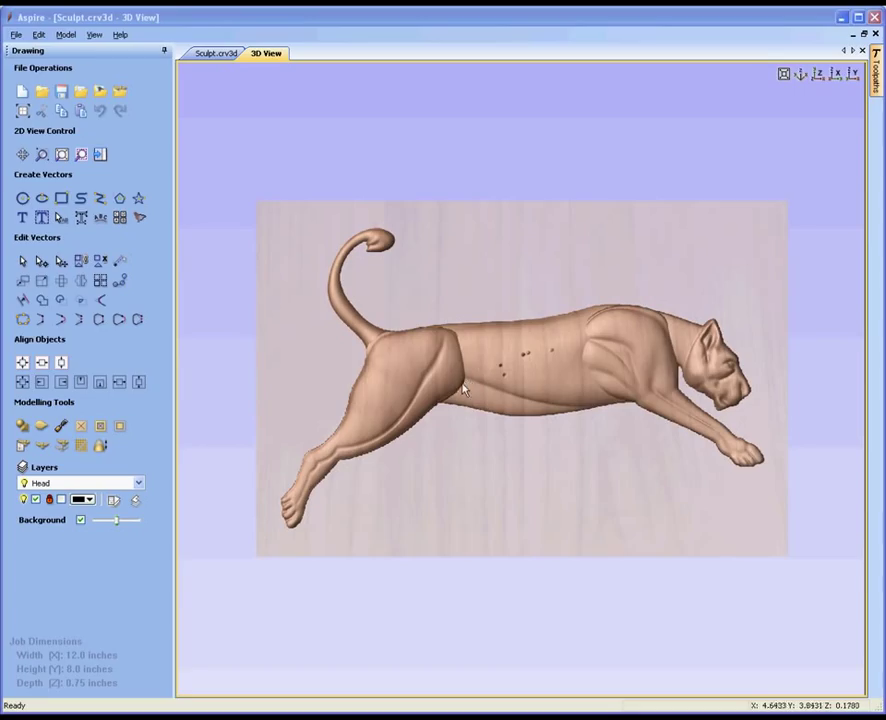
pyautogui.moveTo(460, 410)
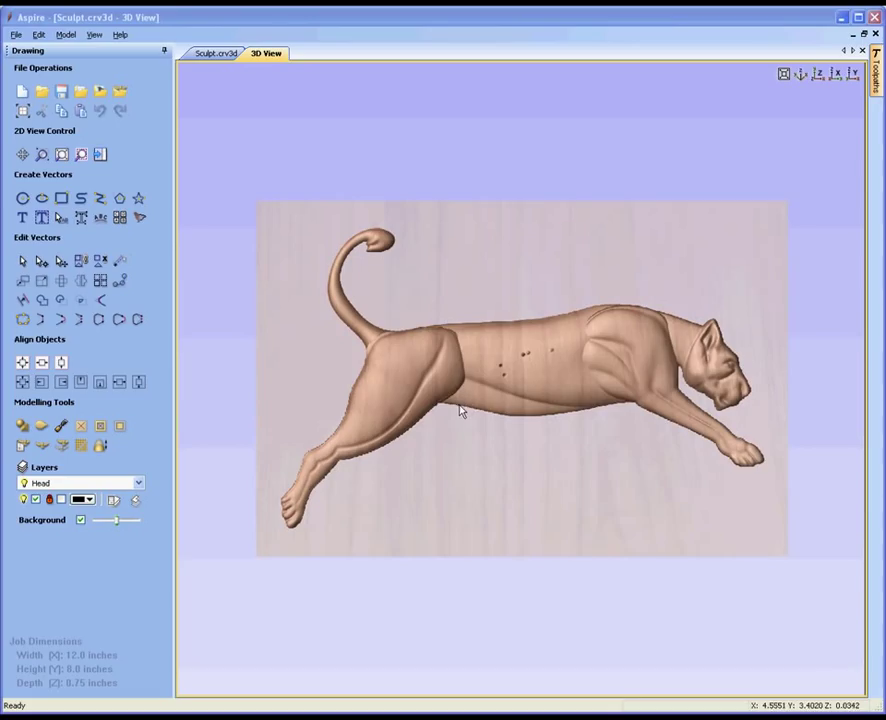
pyautogui.moveTo(460, 410)
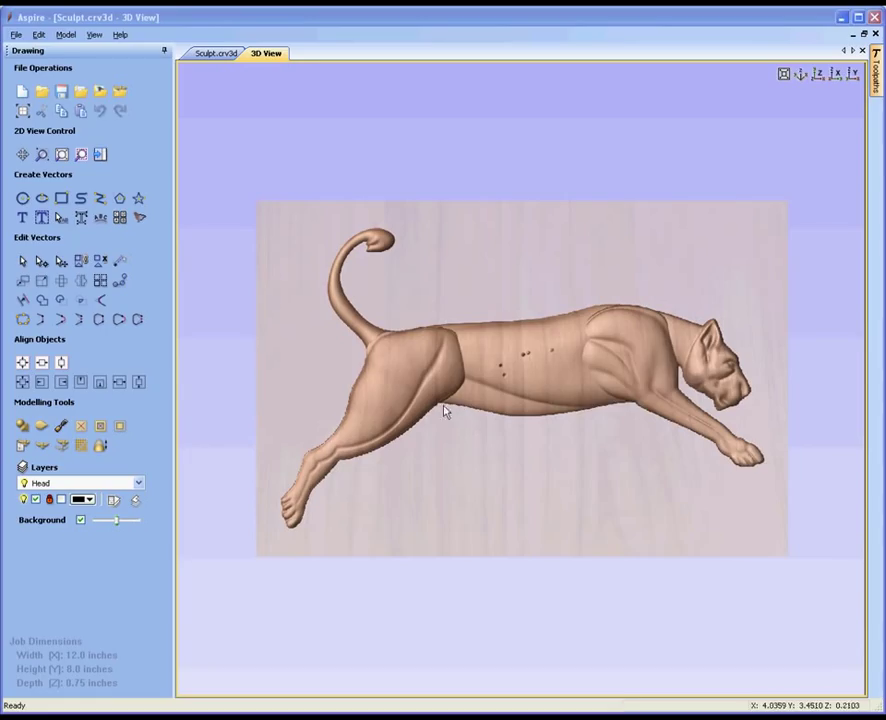
pyautogui.moveTo(476, 488)
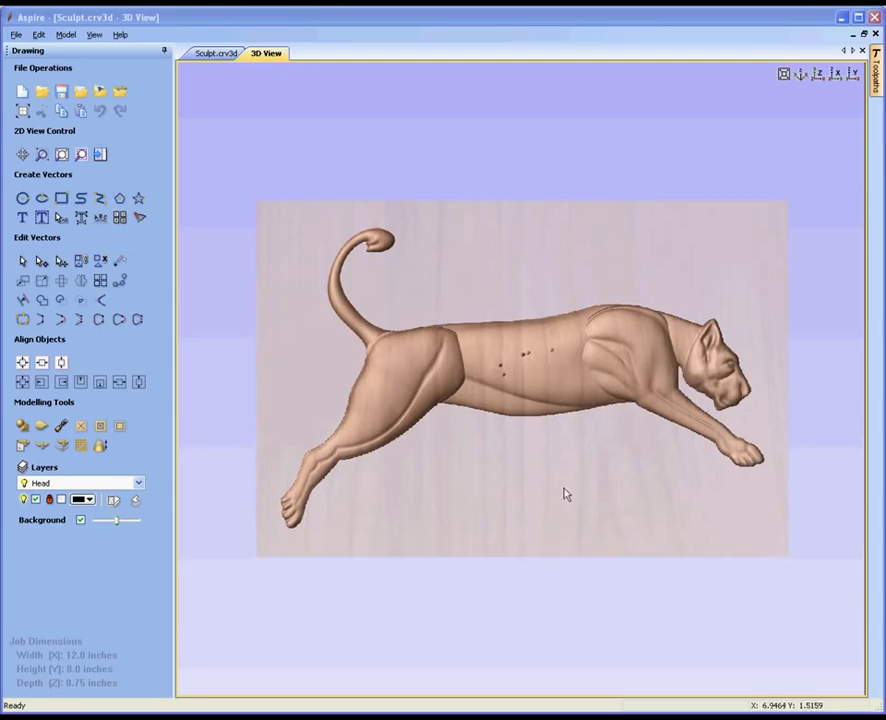
pyautogui.moveTo(602, 538)
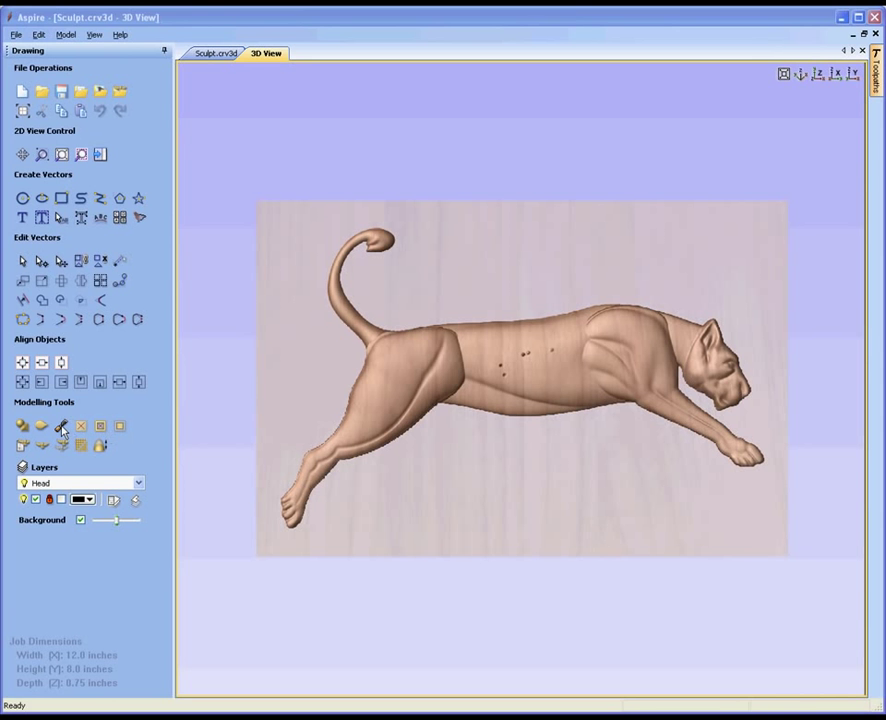
# Step: Bring up the Sculpting tool, try Smudge, and settle on Smooth at diameter 75, strength 37
pyautogui.click(60, 426)
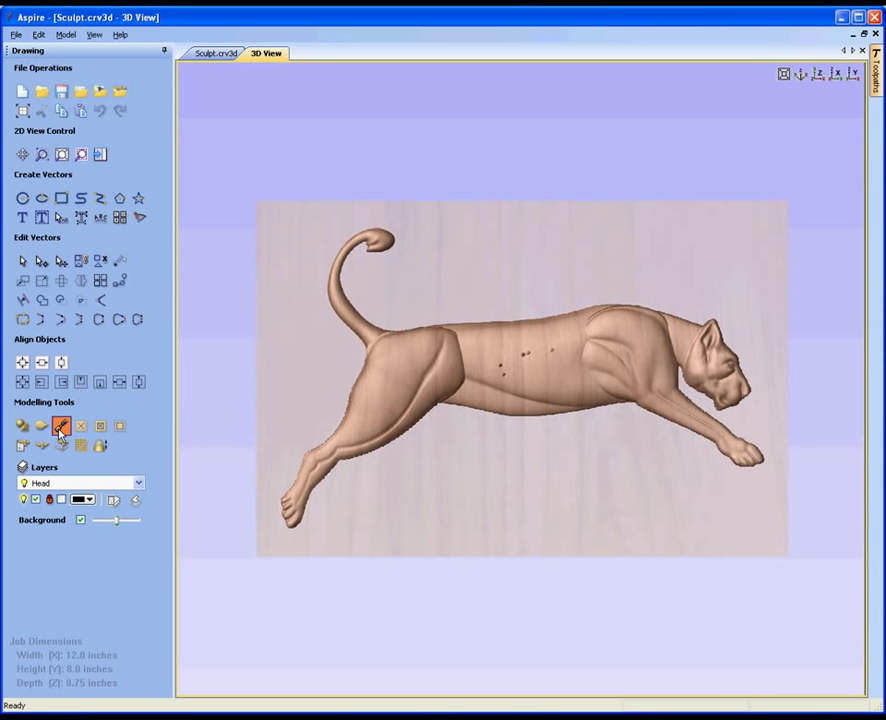
pyautogui.click(60, 426)
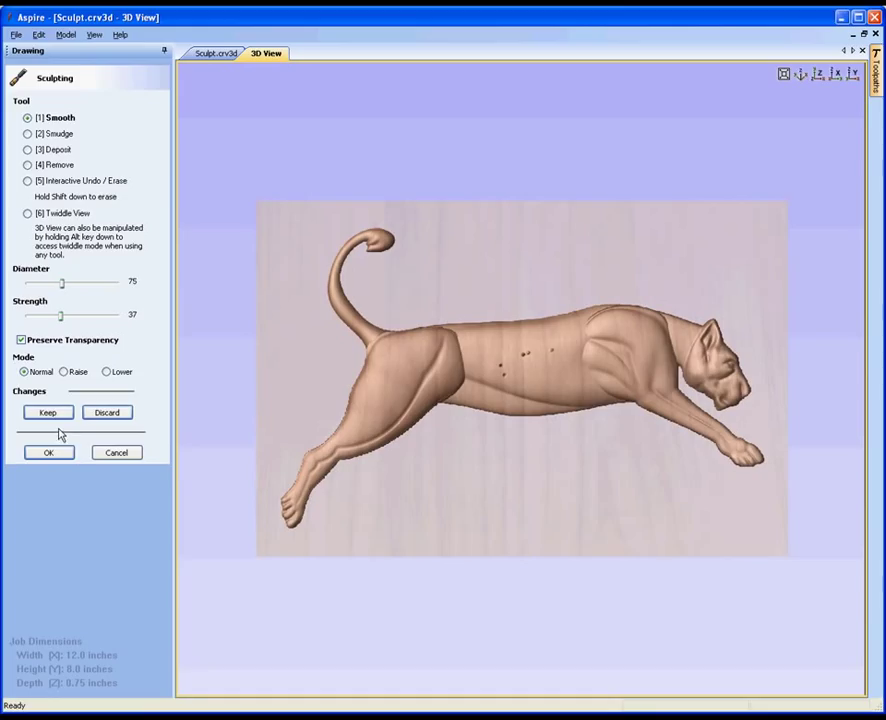
pyautogui.moveTo(66, 436)
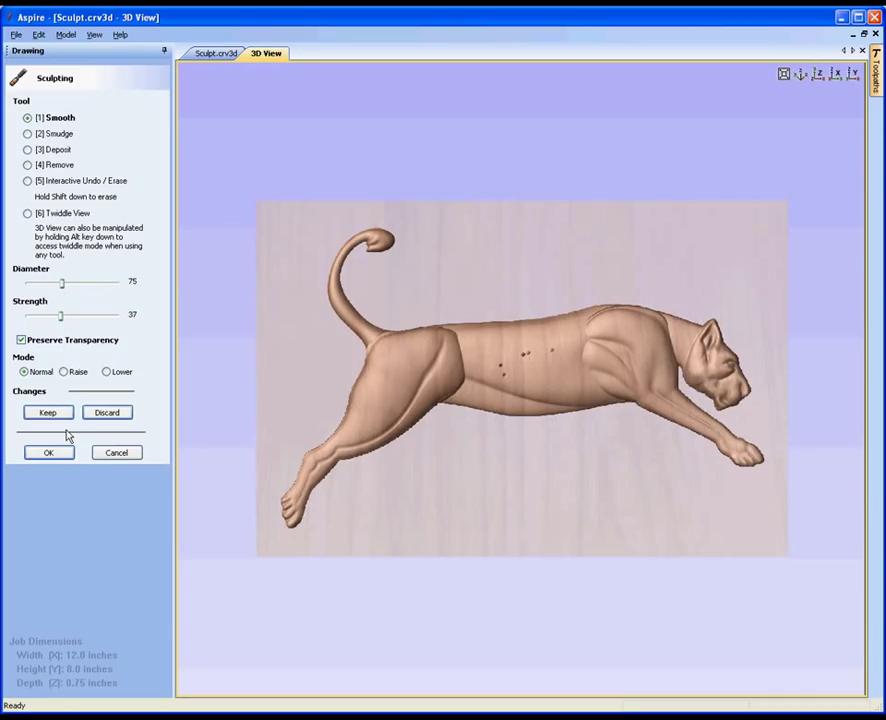
pyautogui.moveTo(176, 122)
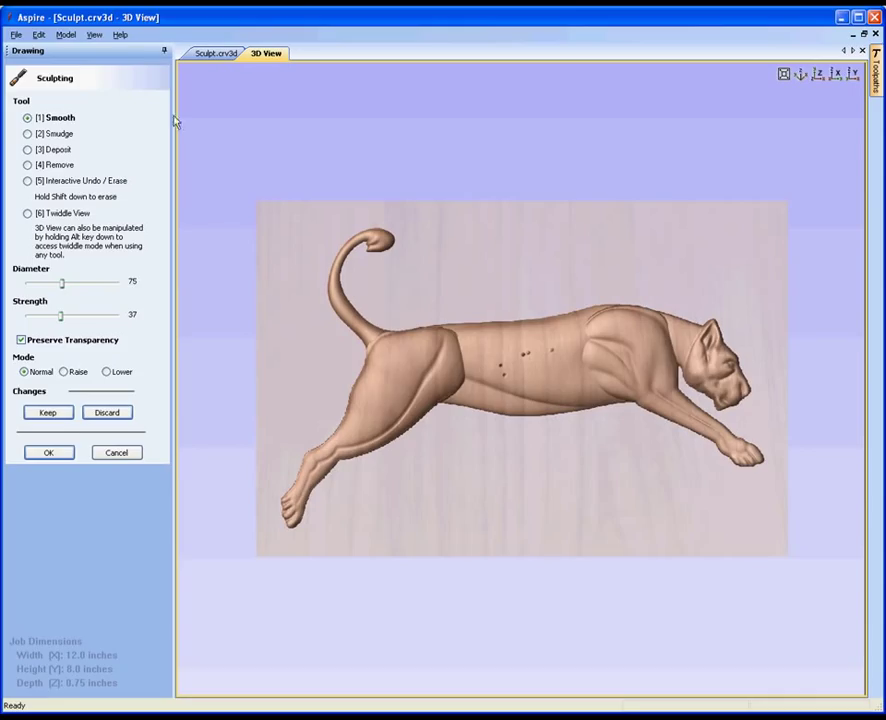
pyautogui.click(28, 132)
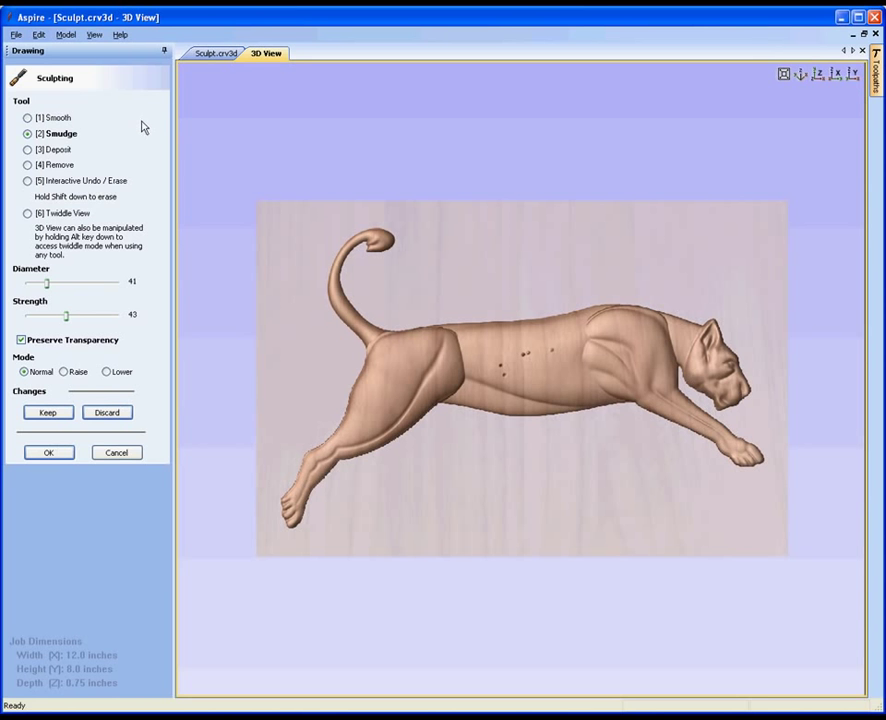
pyautogui.click(28, 180)
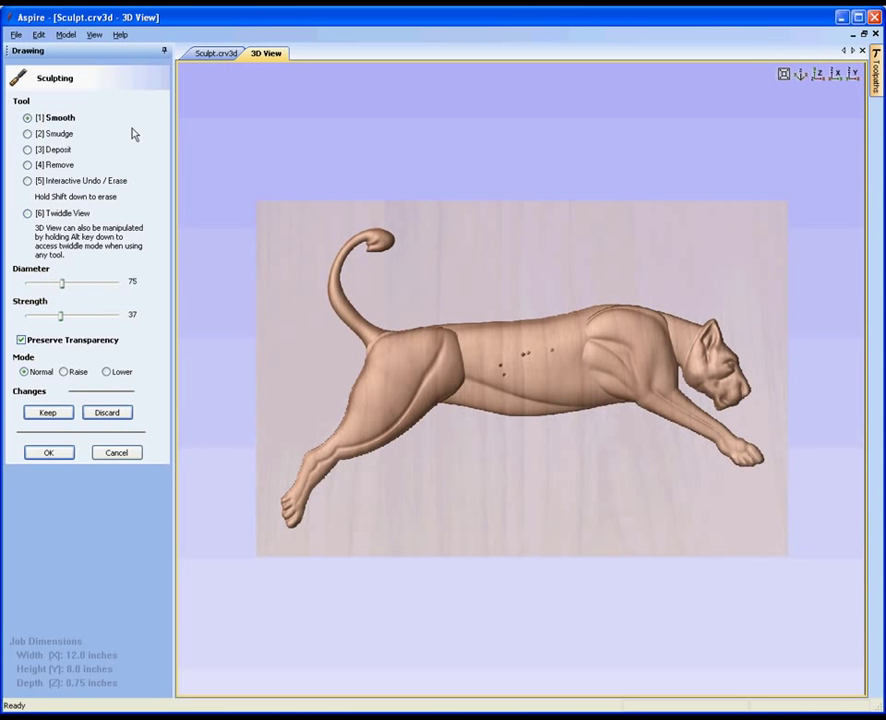
pyautogui.moveTo(122, 136)
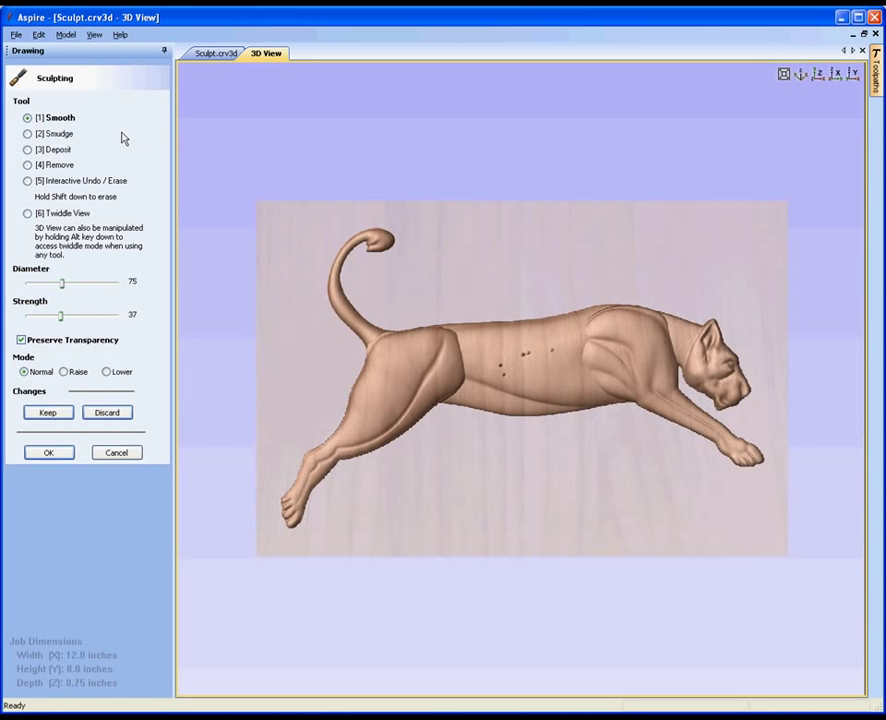
pyautogui.moveTo(64, 132)
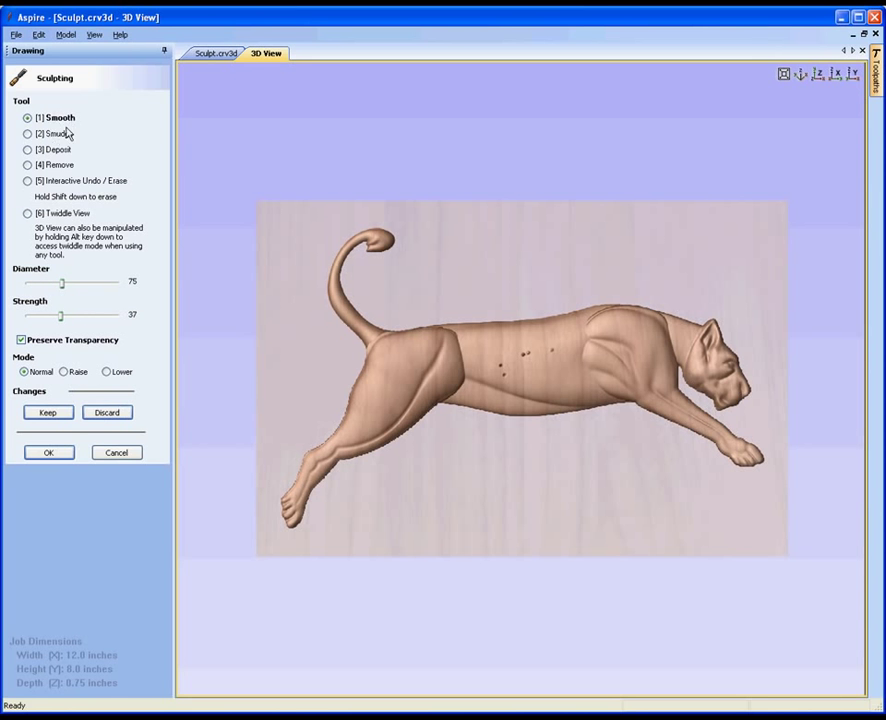
pyautogui.moveTo(204, 248)
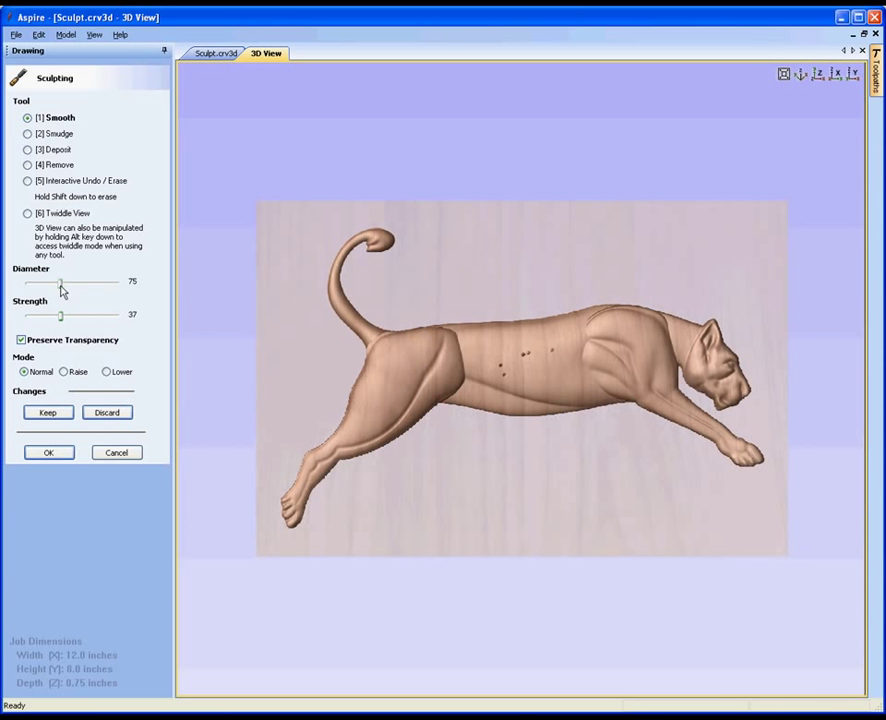
# Step: Adjust the Smooth brush sliders to diameter 79 and strength 28
pyautogui.moveTo(60, 280); pyautogui.dragTo(98, 280)
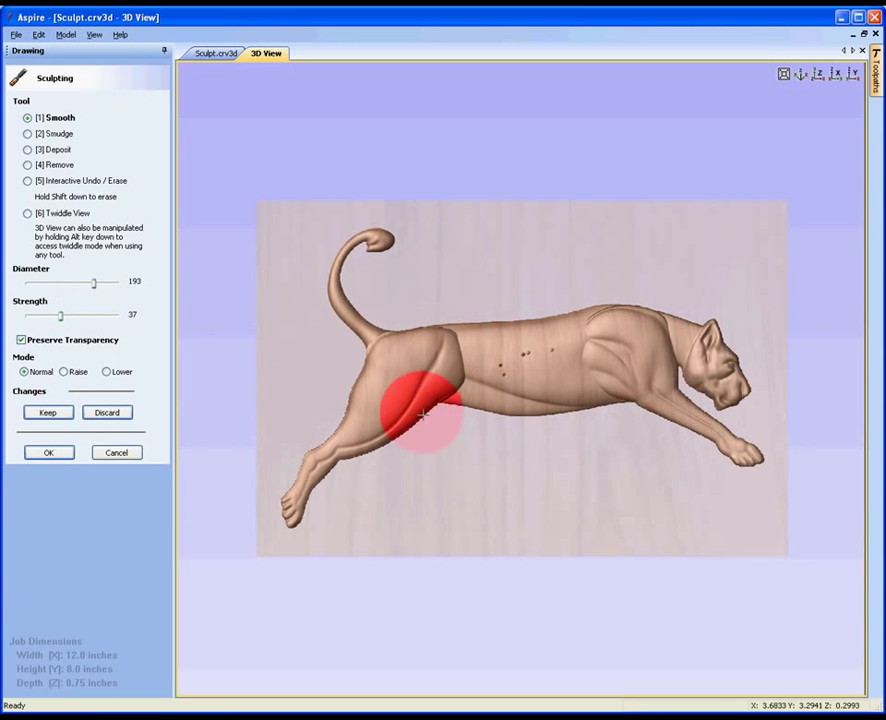
pyautogui.moveTo(96, 284); pyautogui.dragTo(84, 284)
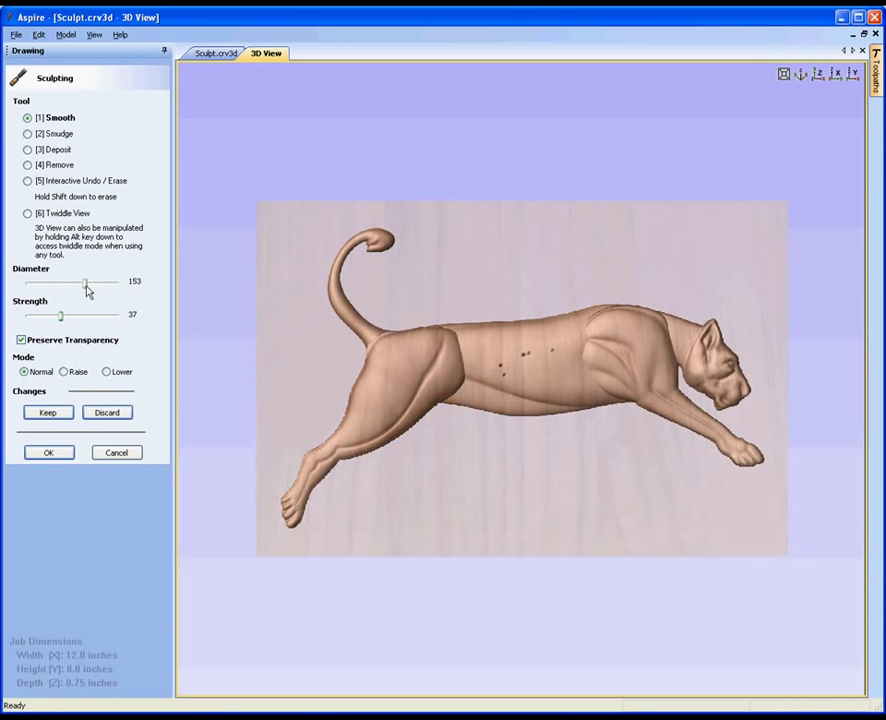
pyautogui.moveTo(84, 284); pyautogui.dragTo(62, 284)
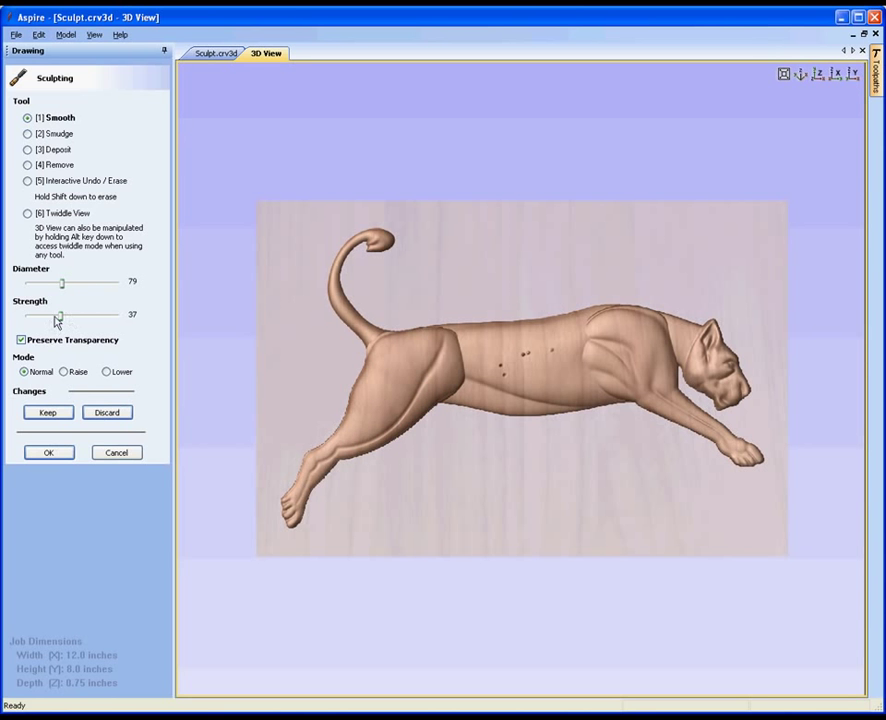
pyautogui.moveTo(58, 316); pyautogui.dragTo(48, 316)
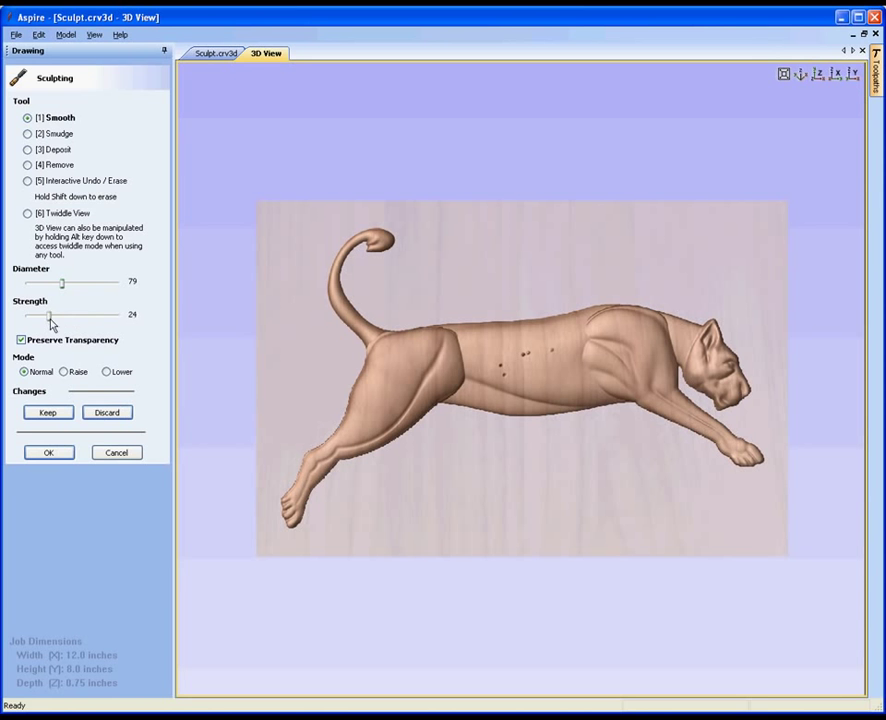
pyautogui.moveTo(48, 316); pyautogui.dragTo(54, 316)
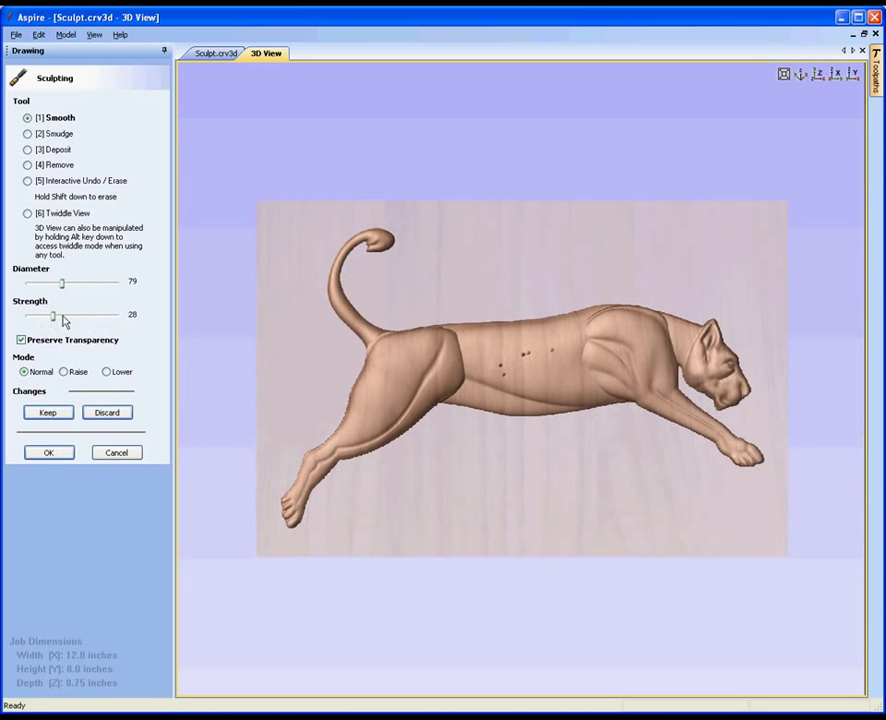
pyautogui.moveTo(68, 340)
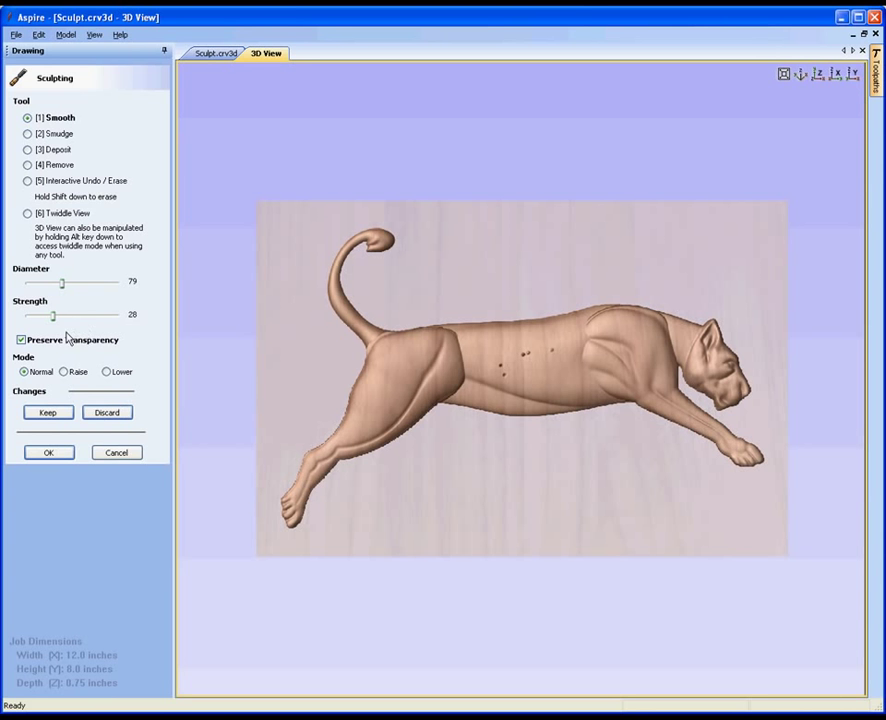
pyautogui.moveTo(82, 336)
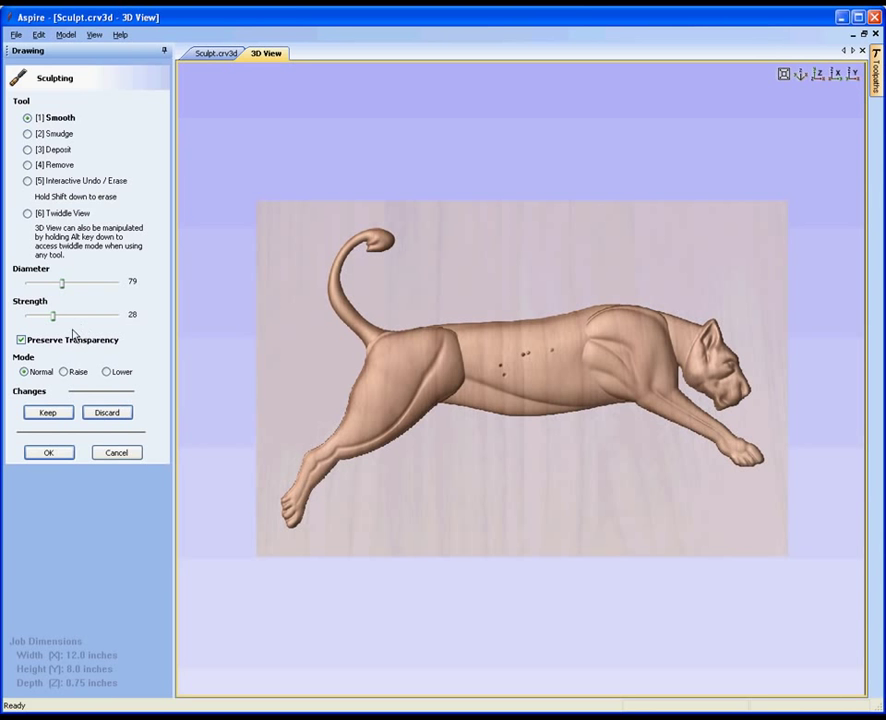
pyautogui.moveTo(24, 356)
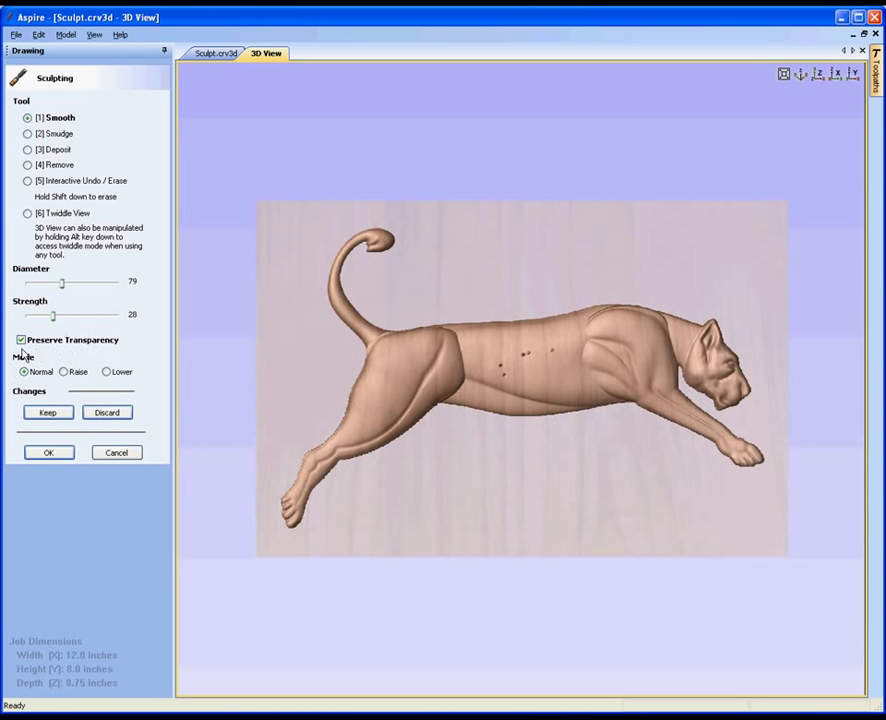
pyautogui.moveTo(116, 370)
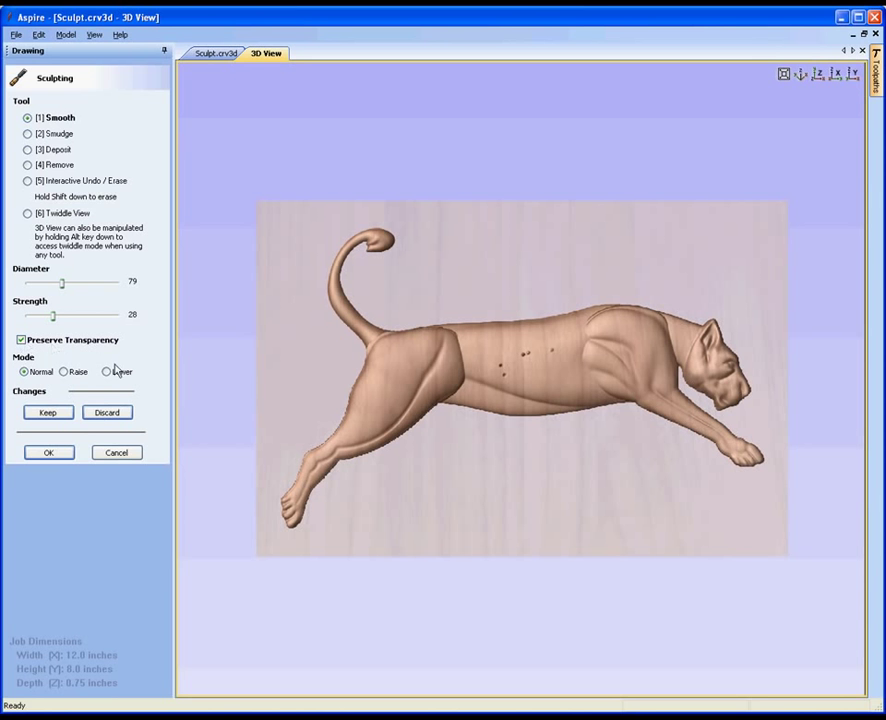
pyautogui.click(452, 344)
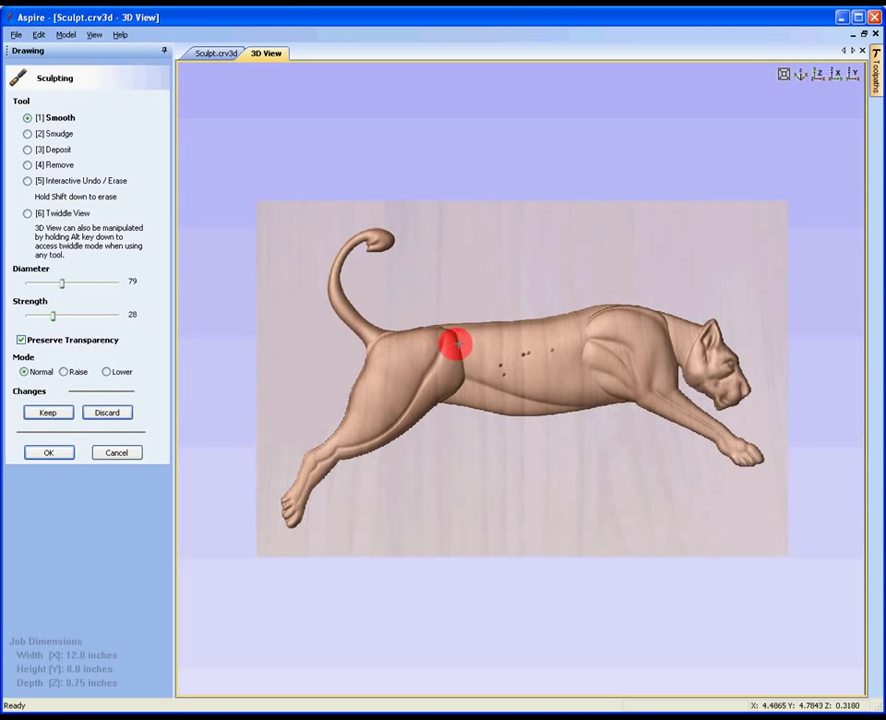
pyautogui.moveTo(516, 324)
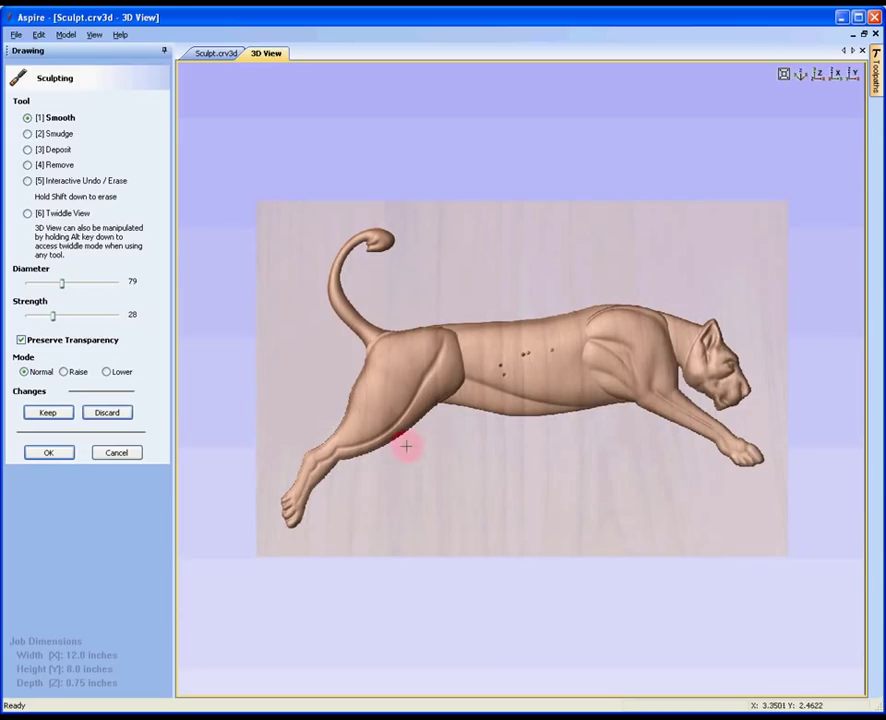
pyautogui.moveTo(200, 430)
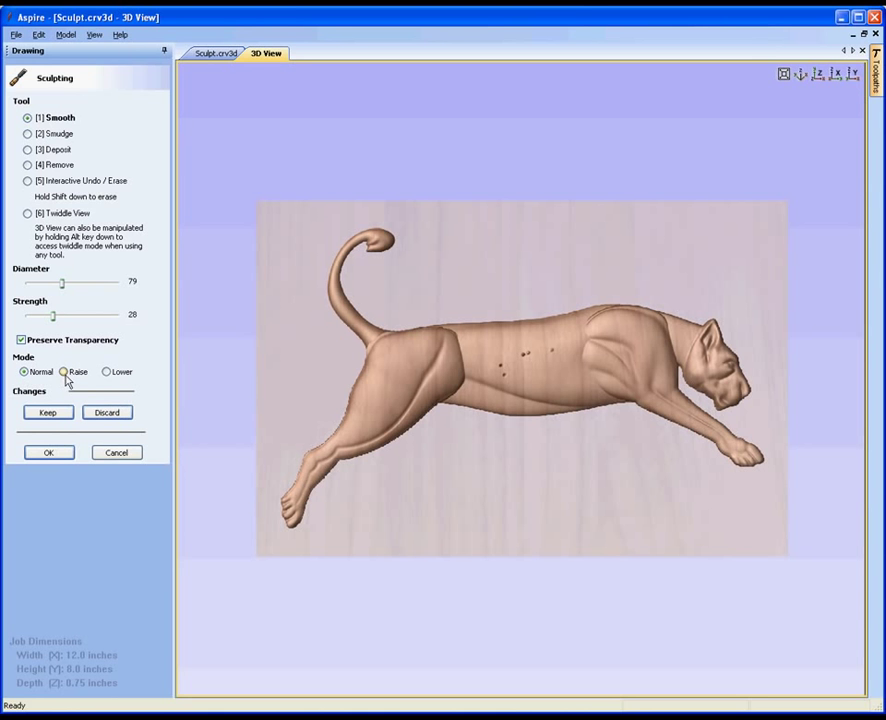
pyautogui.click(104, 372)
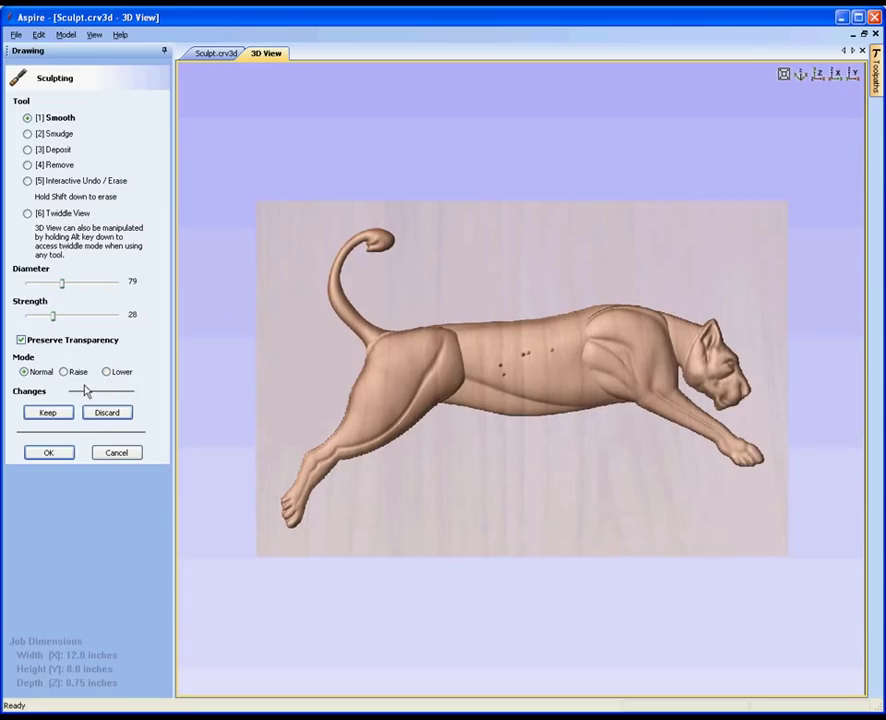
pyautogui.moveTo(78, 392)
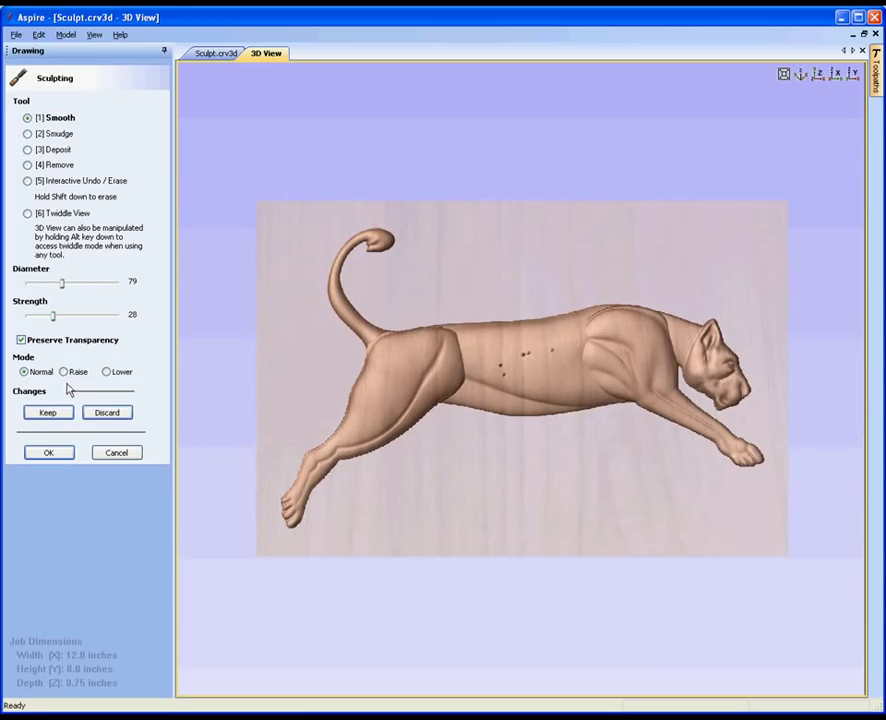
pyautogui.moveTo(32, 400)
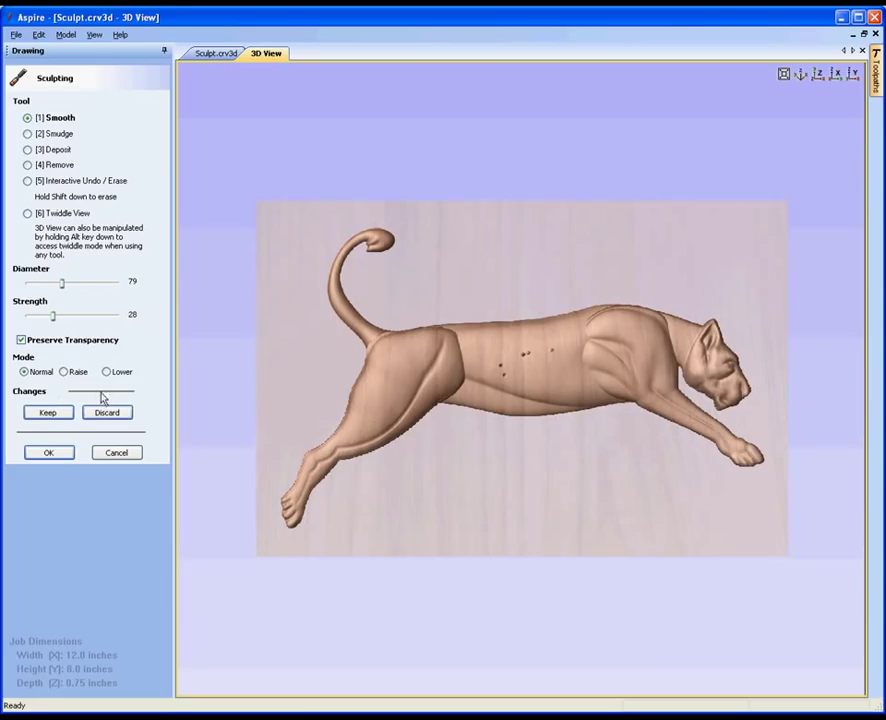
pyautogui.click(48, 412)
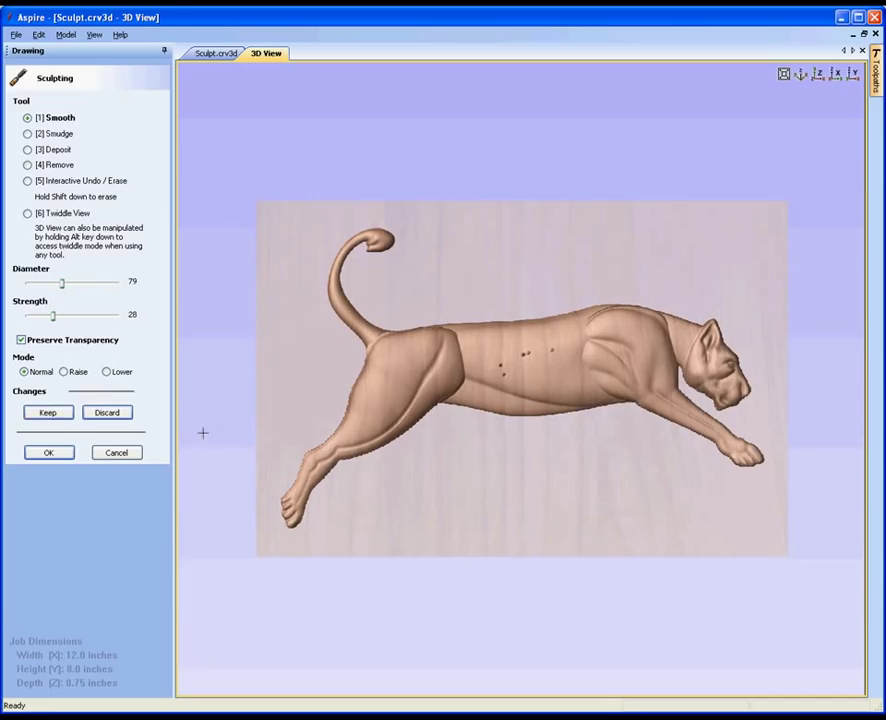
pyautogui.moveTo(224, 418)
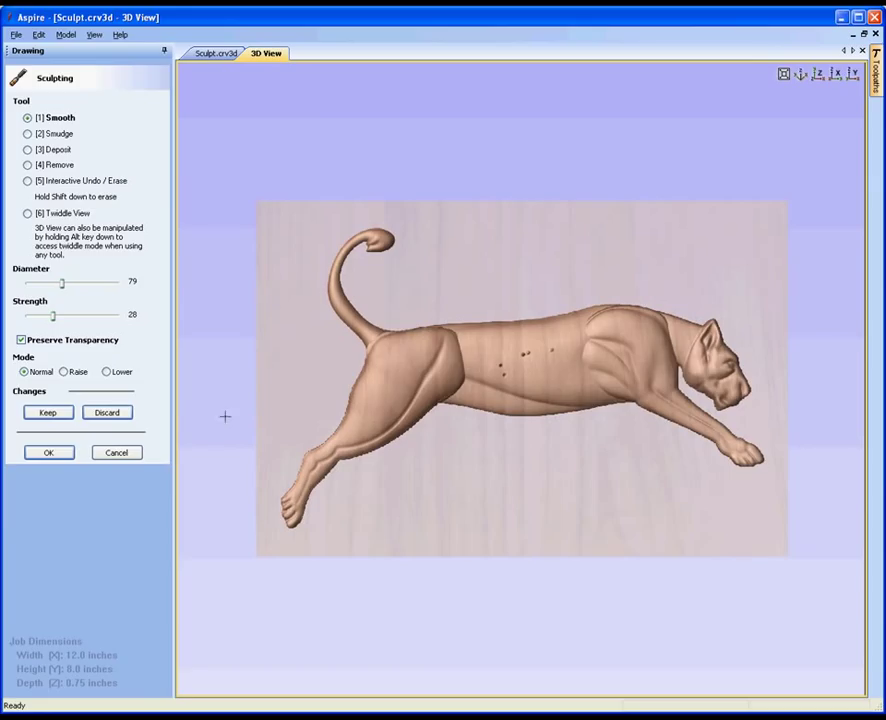
pyautogui.moveTo(112, 428)
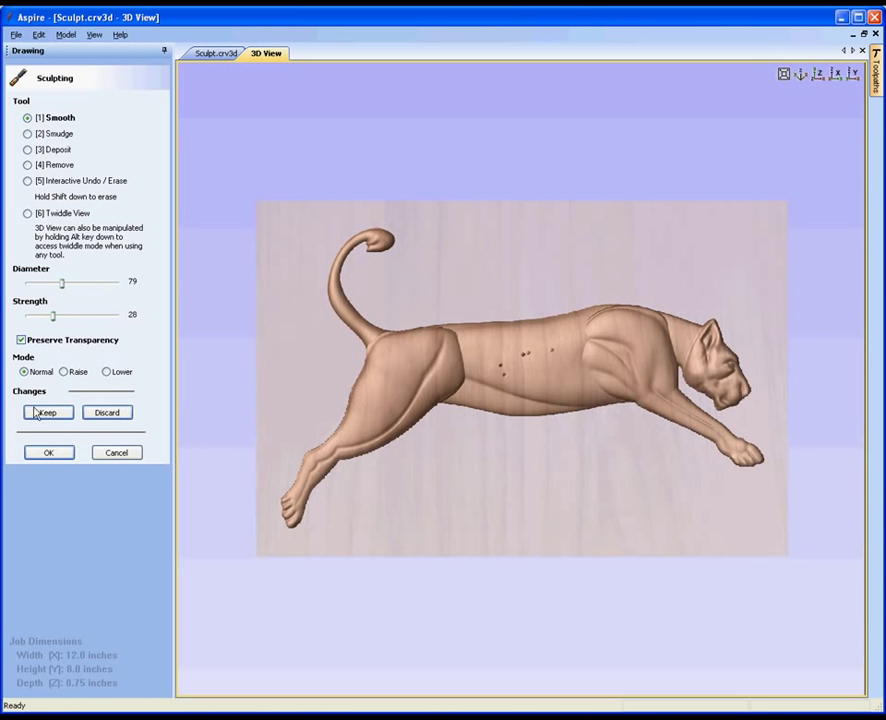
pyautogui.moveTo(140, 390)
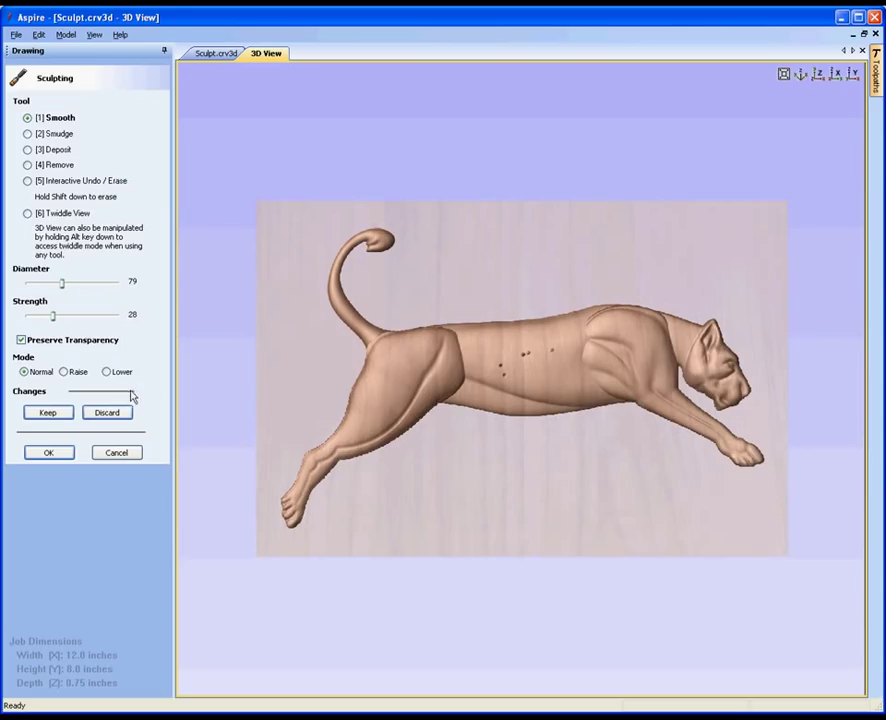
pyautogui.moveTo(112, 404)
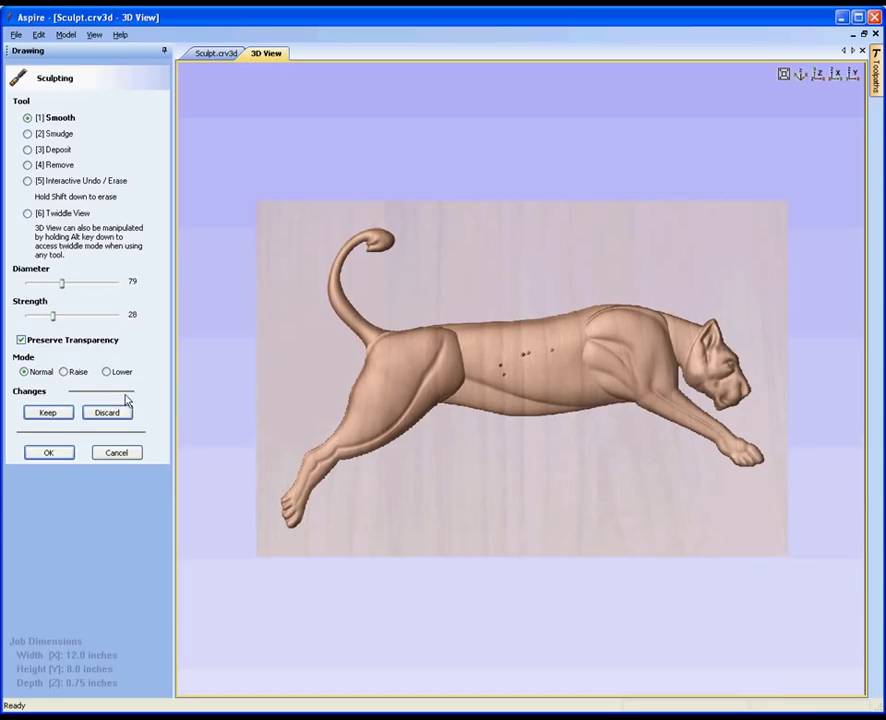
pyautogui.moveTo(32, 542)
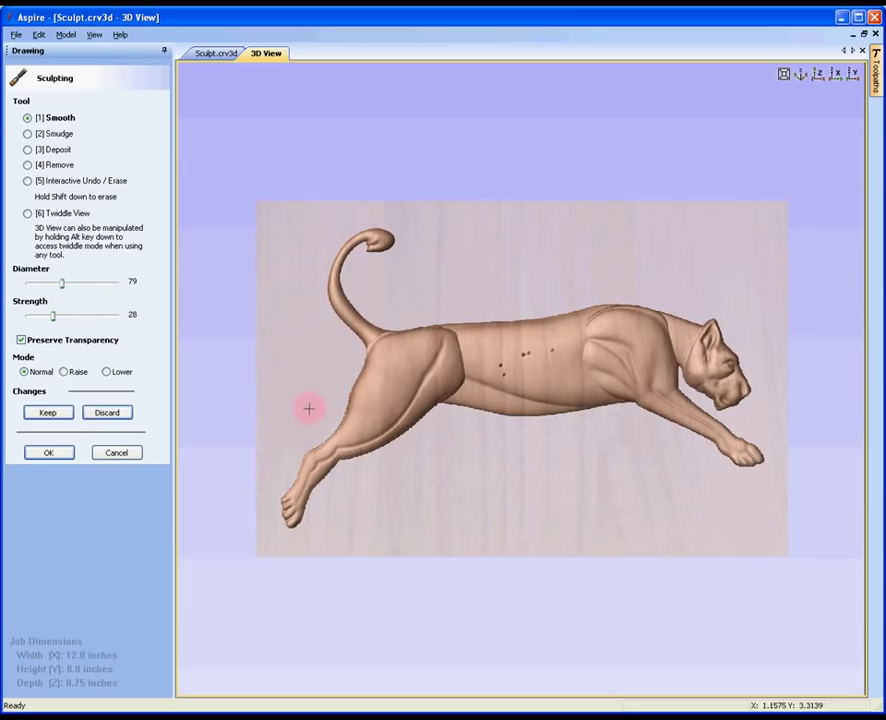
pyautogui.moveTo(308, 400)
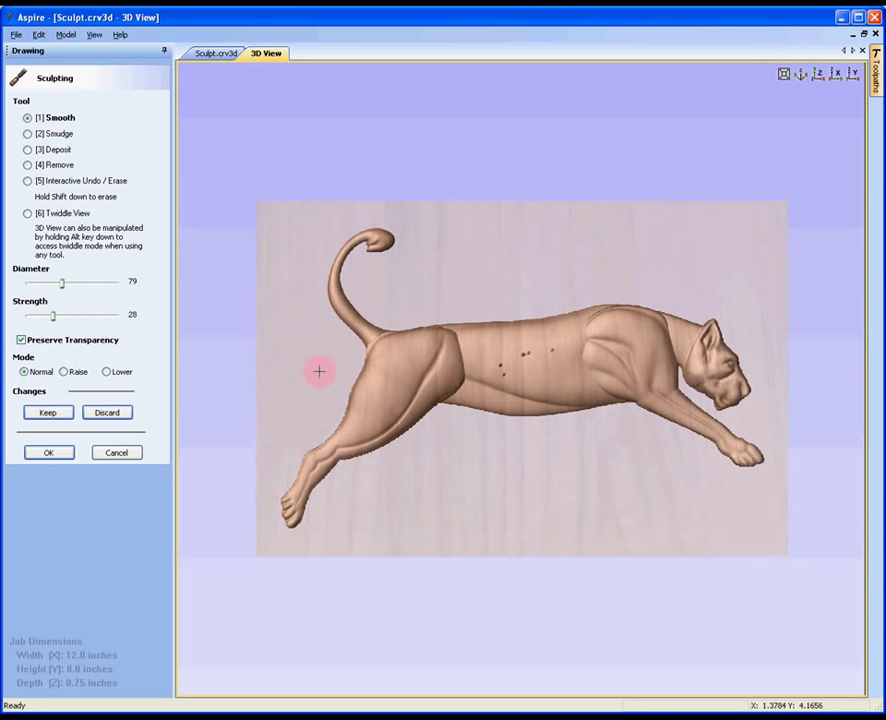
pyautogui.moveTo(320, 352)
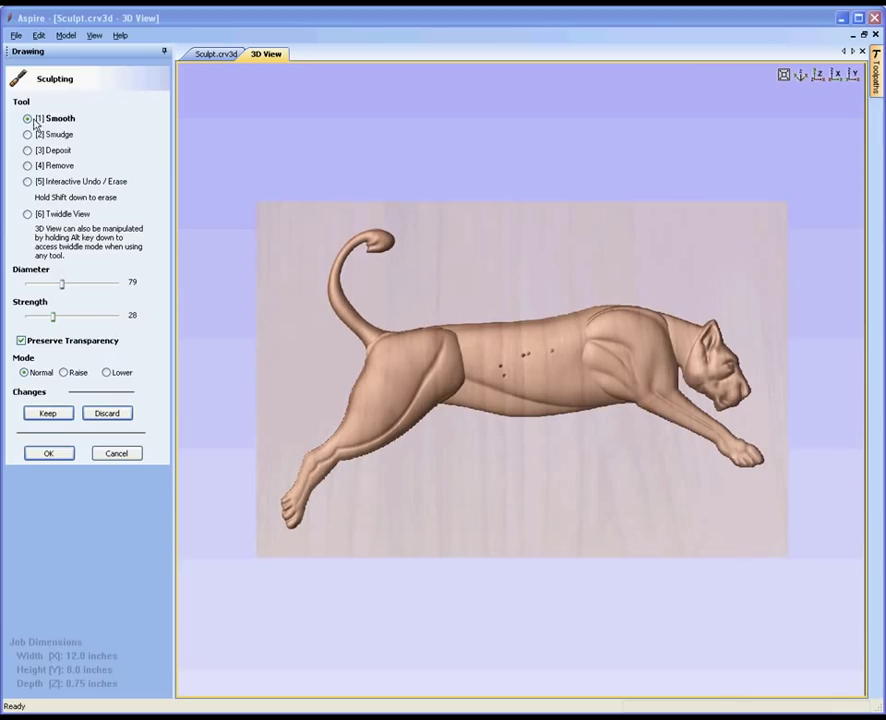
# Step: Resize the Smooth brush to diameter 47, strength 35 over the lioness's hip
pyautogui.moveTo(56, 316); pyautogui.dragTo(64, 316)
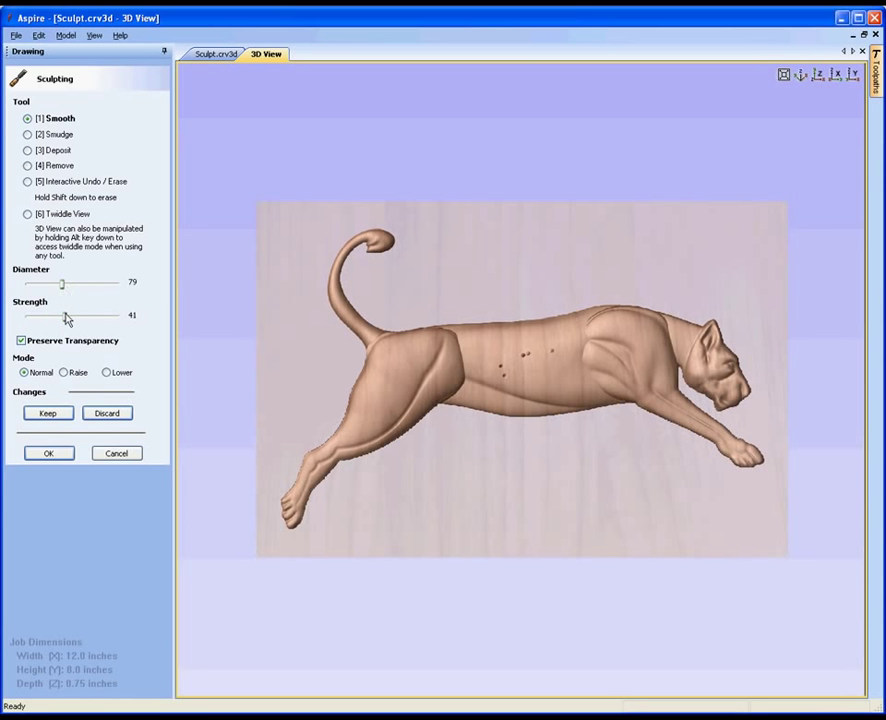
pyautogui.moveTo(360, 340)
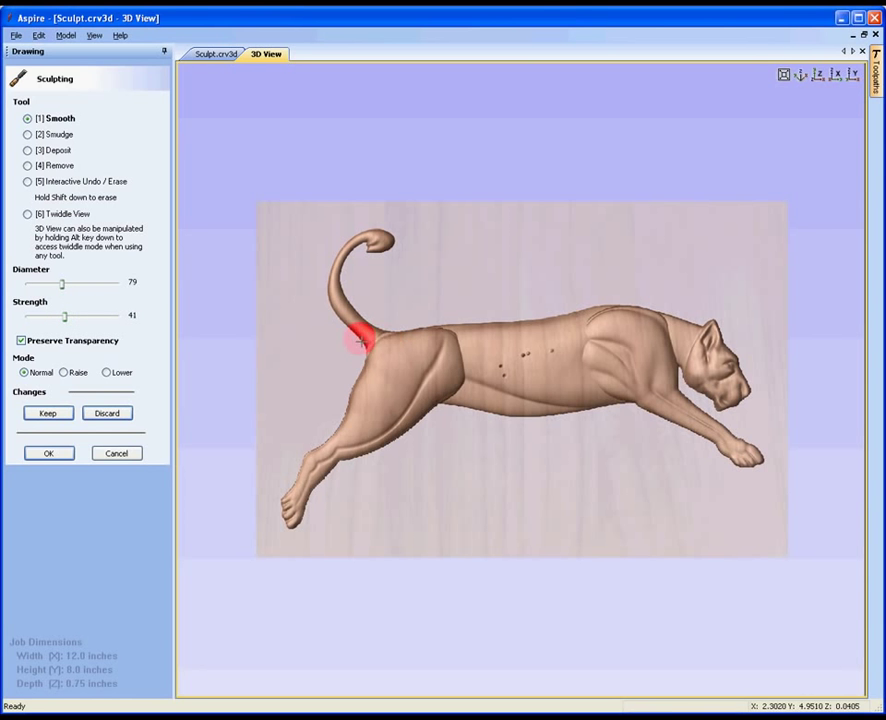
pyautogui.moveTo(416, 302)
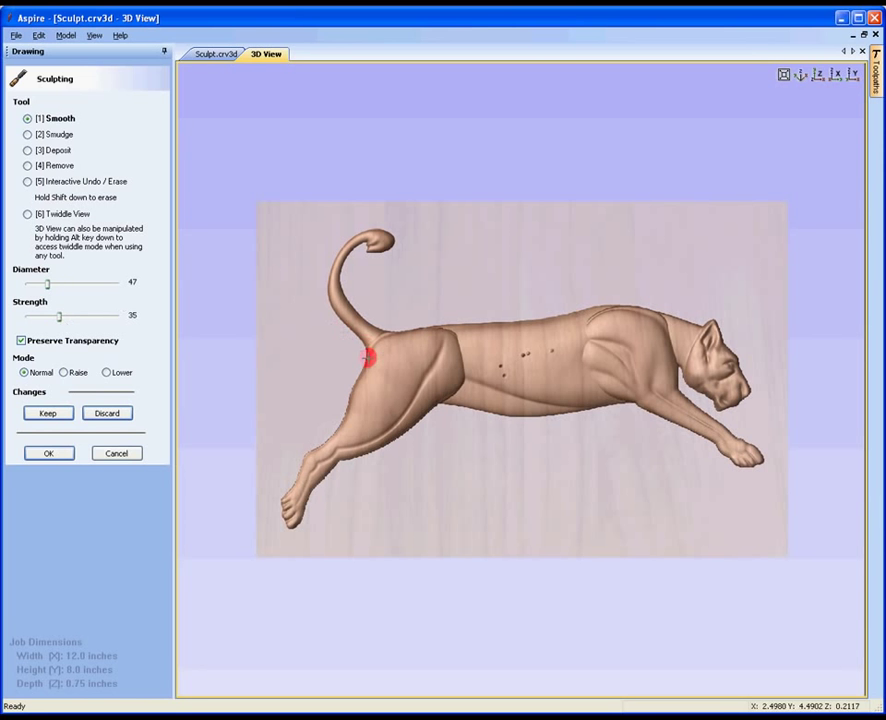
pyautogui.moveTo(370, 332)
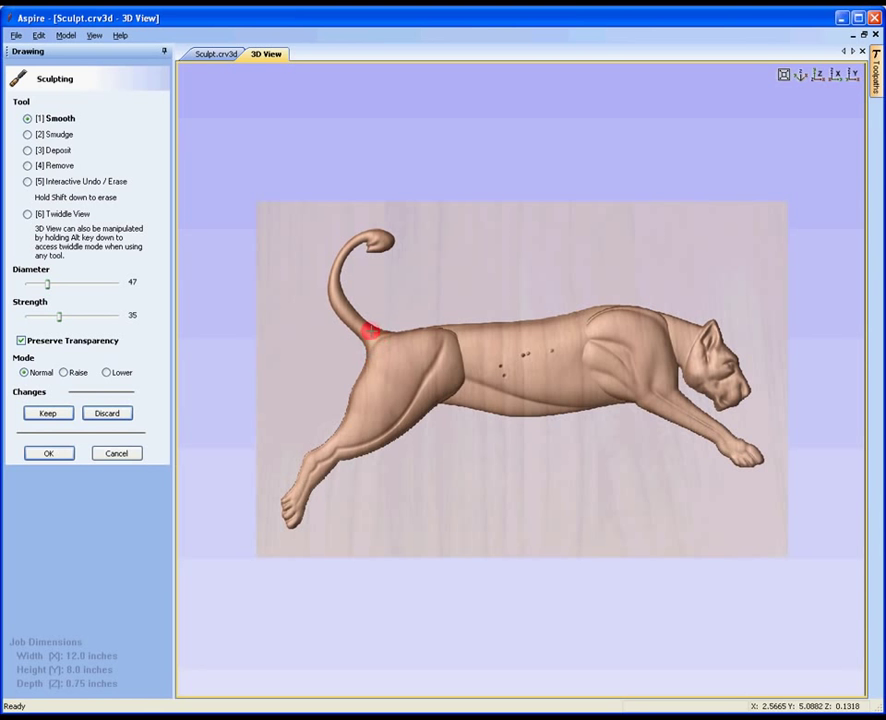
pyautogui.moveTo(392, 348)
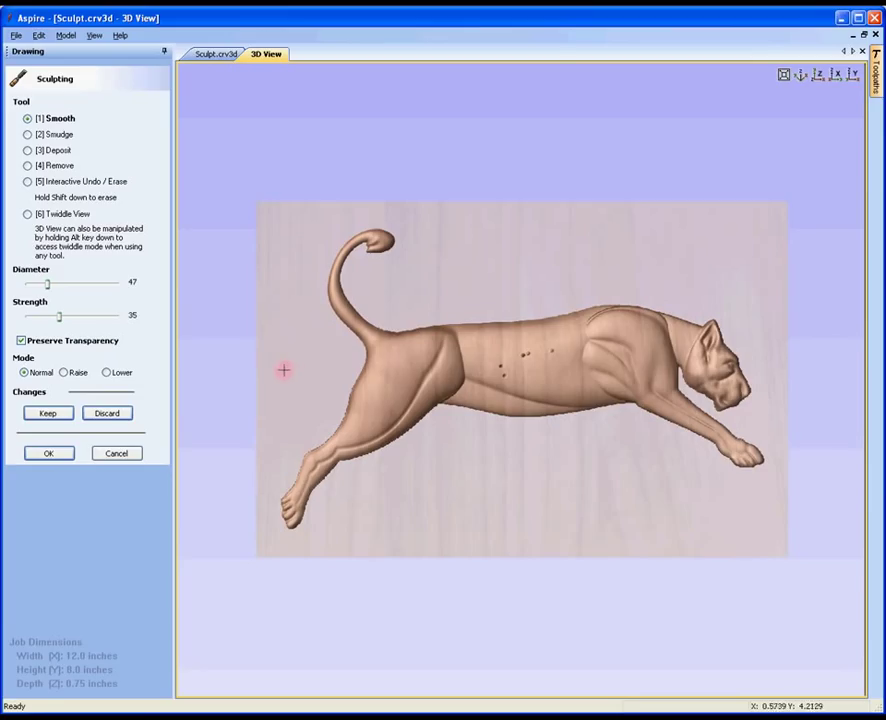
pyautogui.click(380, 350)
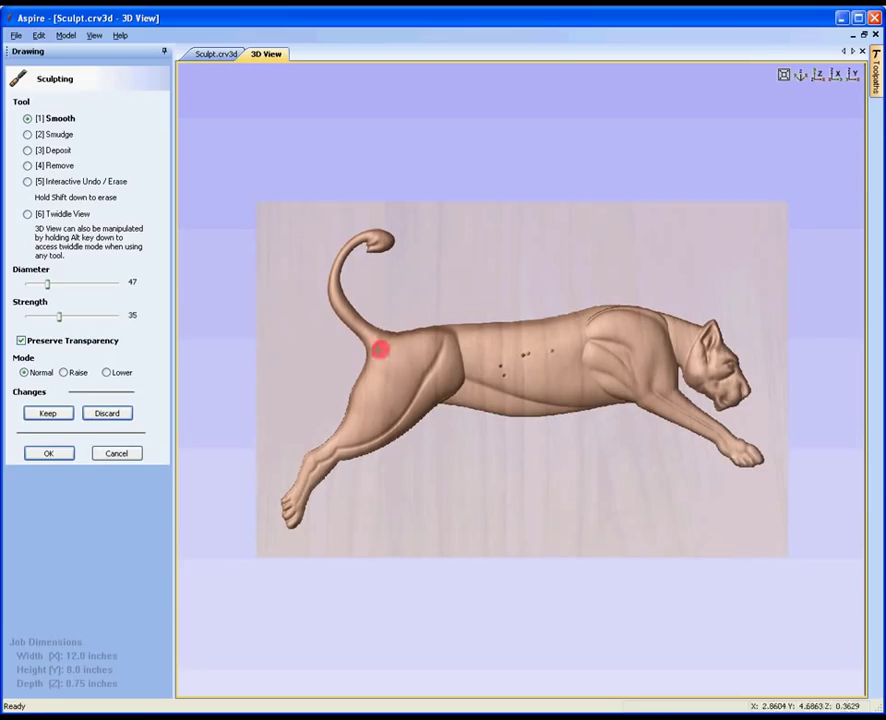
pyautogui.moveTo(300, 388)
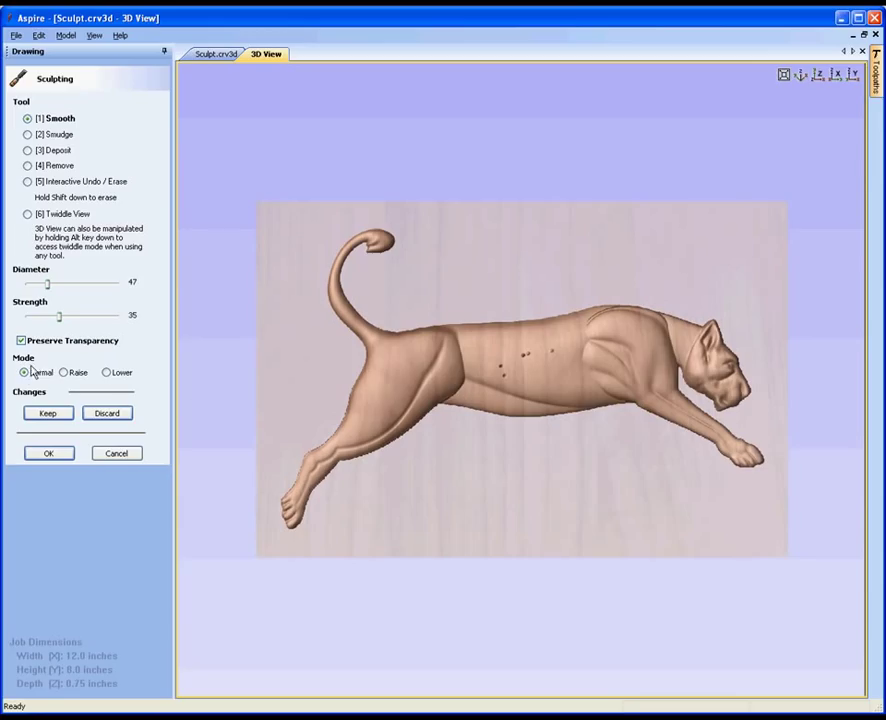
# Step: Switch the Sculpting panel to view manipulation and zoom in on the lioness's torso
pyautogui.click(24, 372)
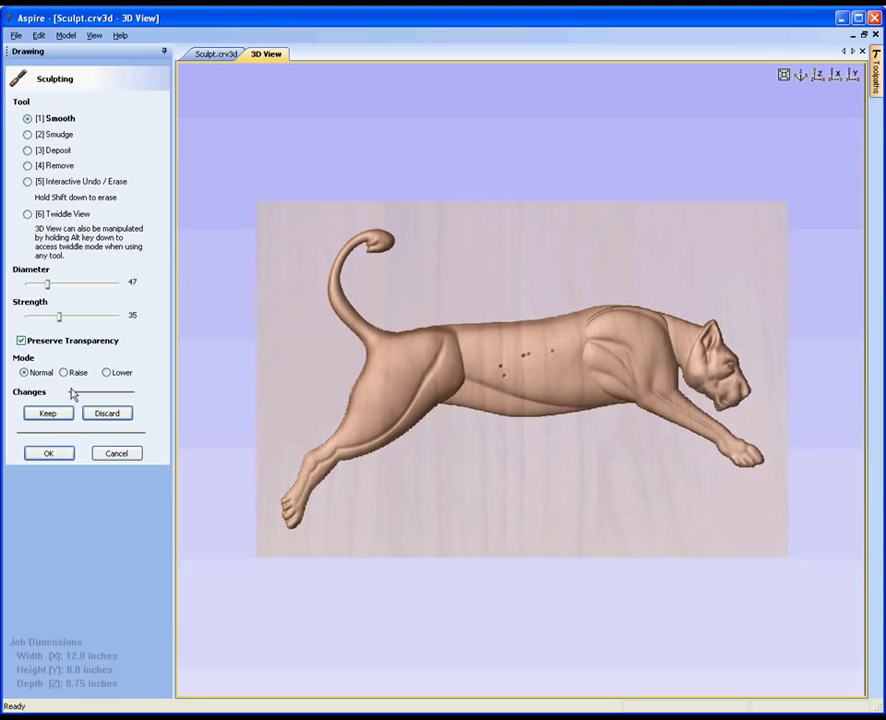
pyautogui.moveTo(62, 404)
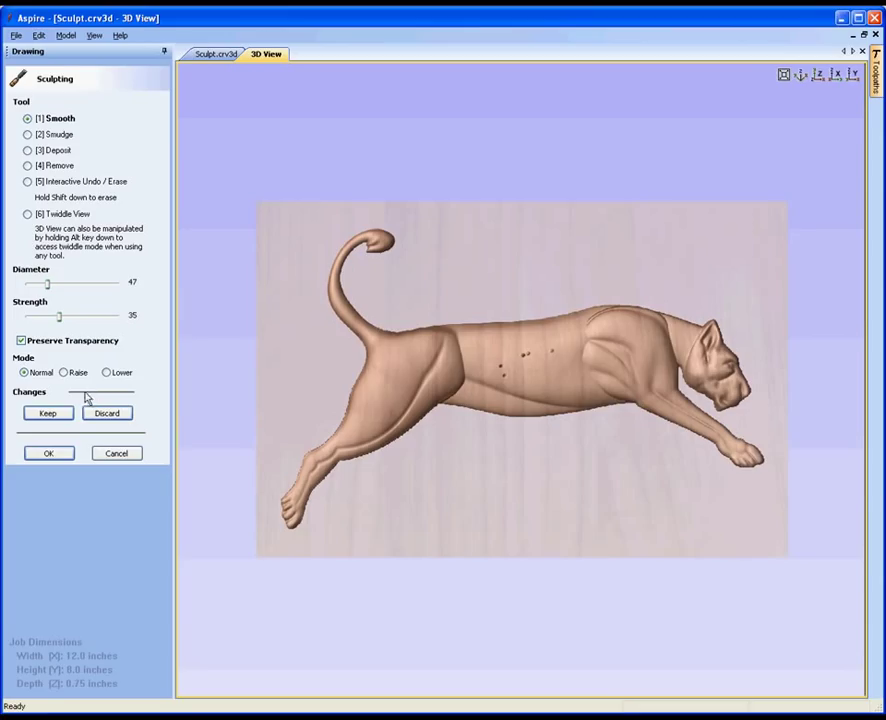
pyautogui.moveTo(86, 398)
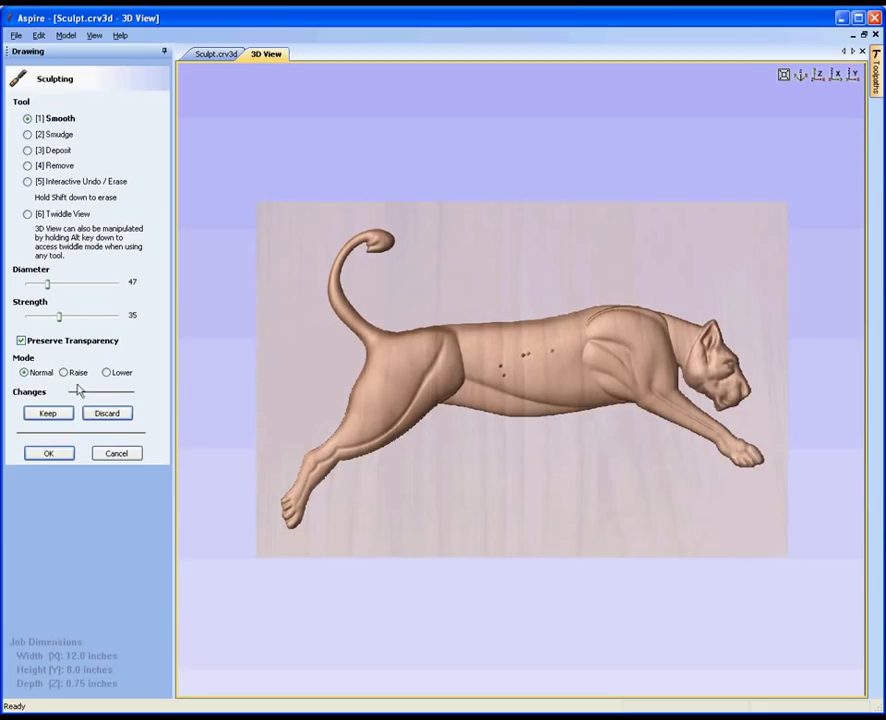
pyautogui.click(488, 370)
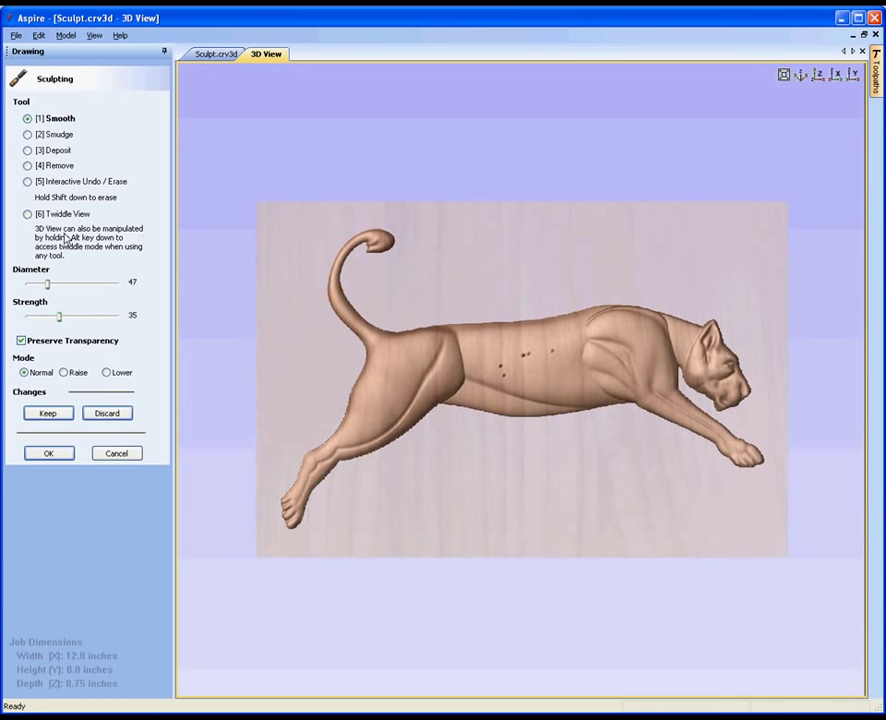
pyautogui.click(28, 212)
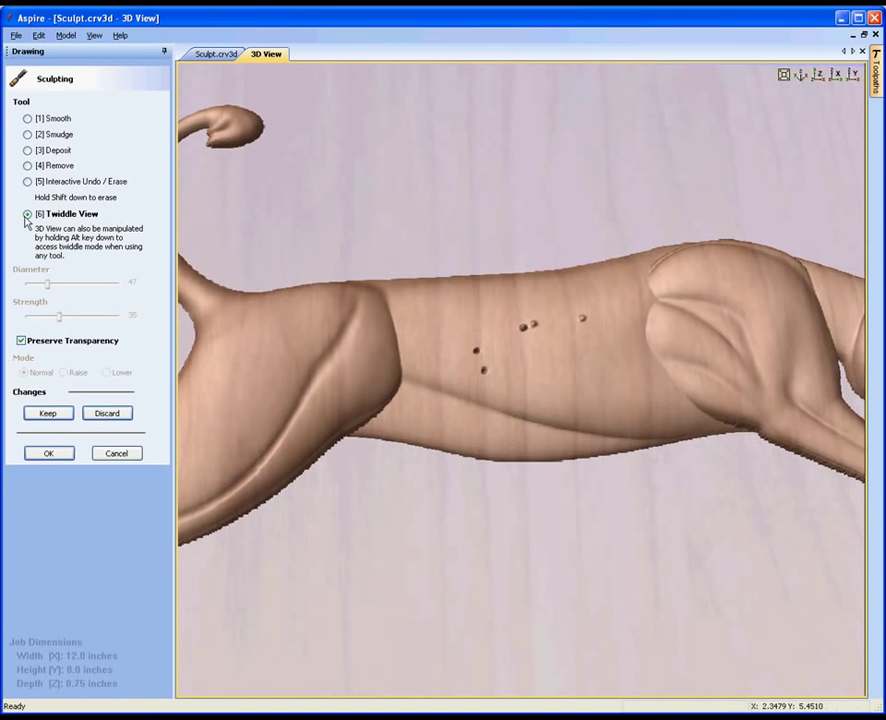
# Step: Reselect Smooth at diameter 27, strength 34 and set its mode to Lower for the flank dents
pyautogui.click(28, 118)
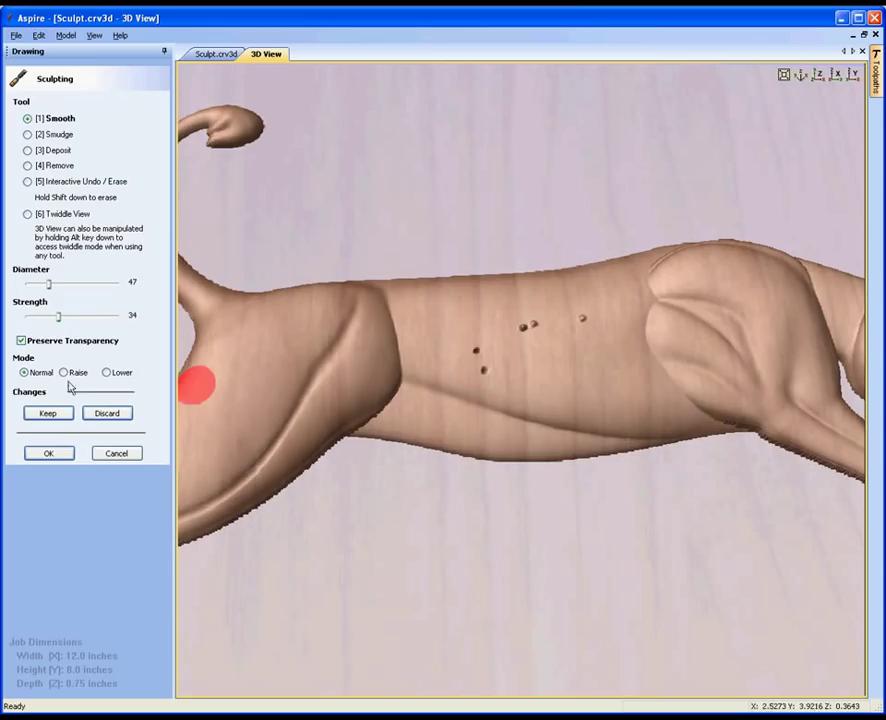
pyautogui.moveTo(48, 282); pyautogui.dragTo(38, 282)
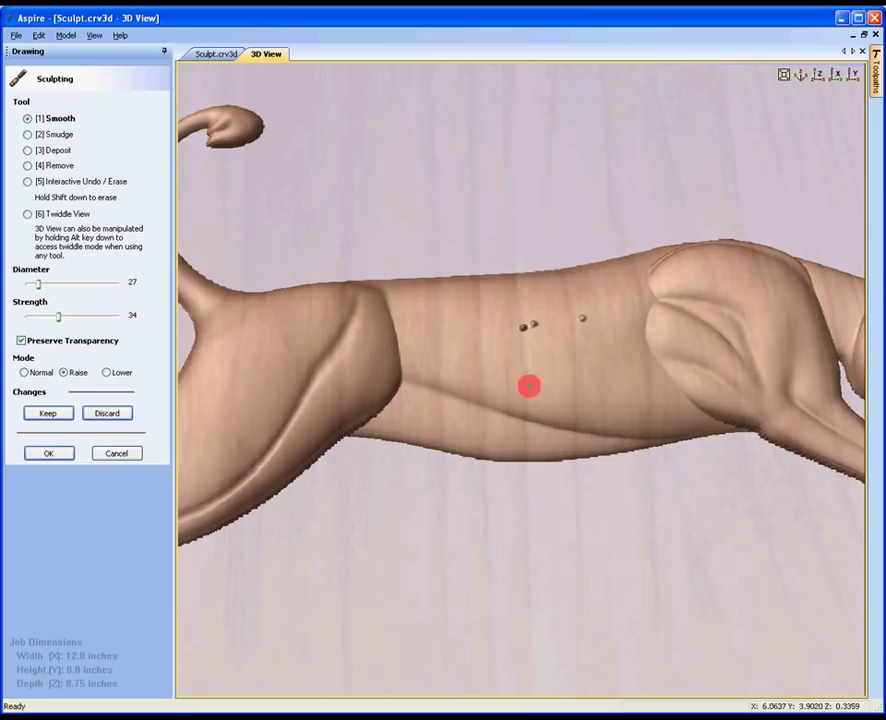
pyautogui.moveTo(496, 358)
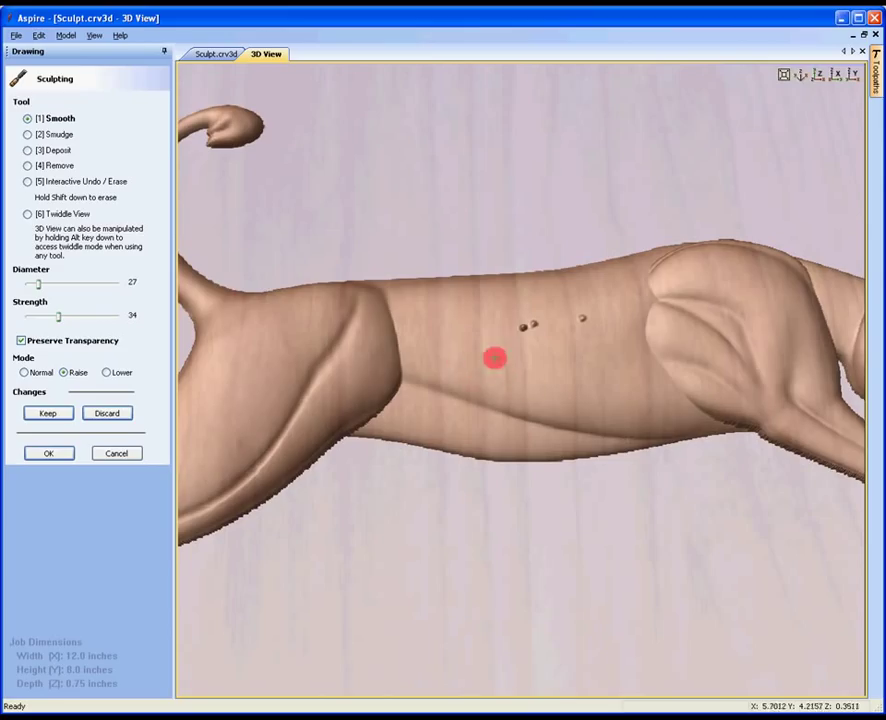
pyautogui.click(106, 372)
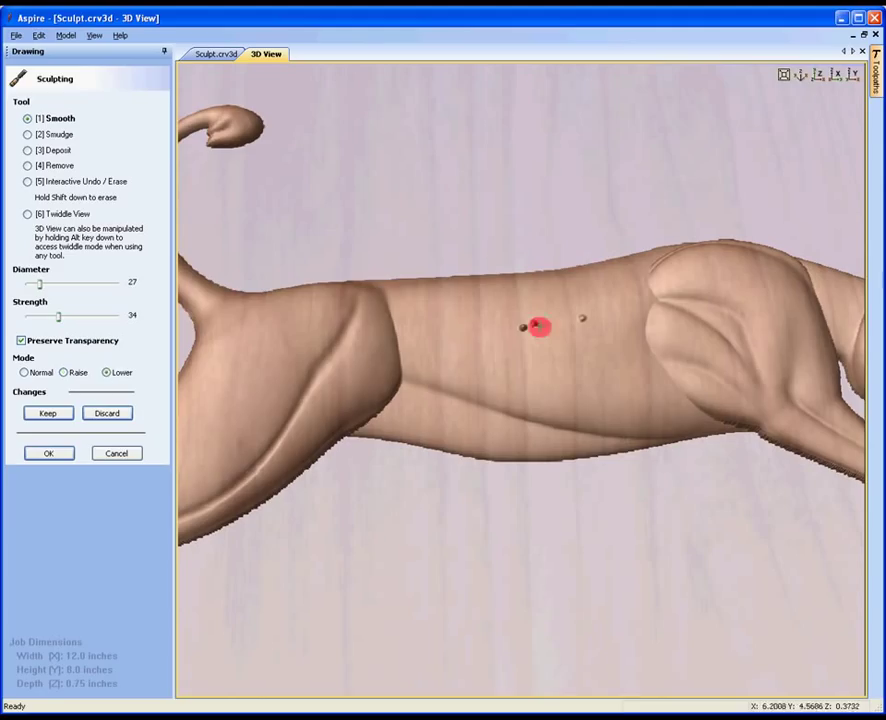
pyautogui.moveTo(520, 332)
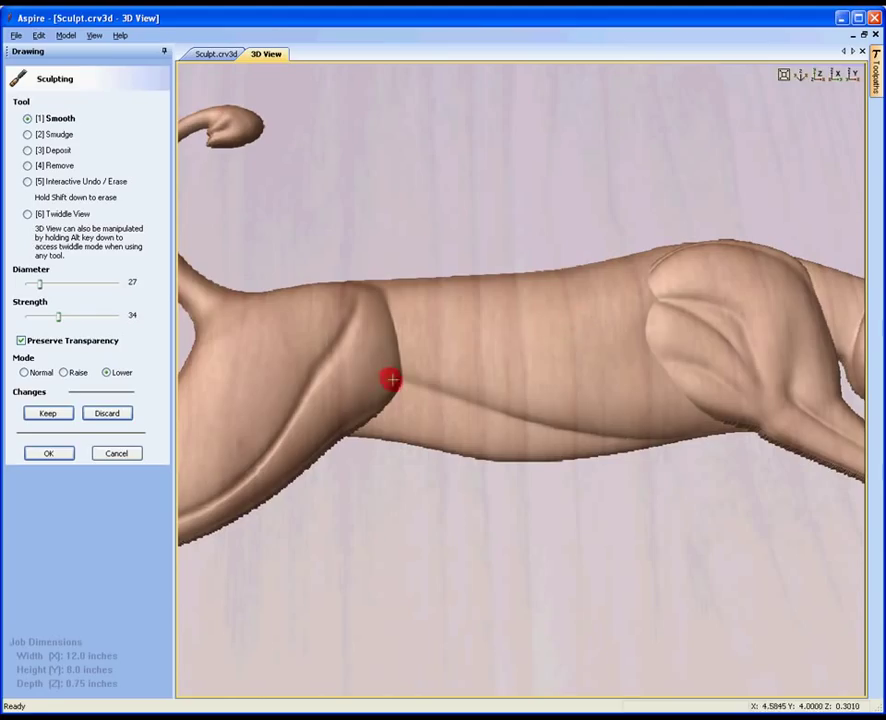
pyautogui.moveTo(560, 330)
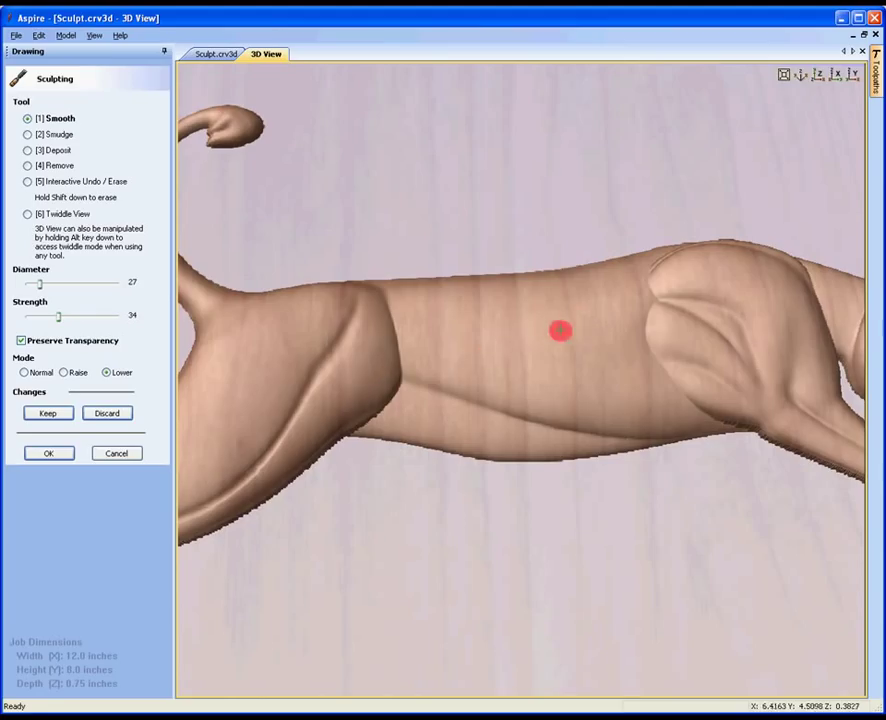
pyautogui.moveTo(496, 360)
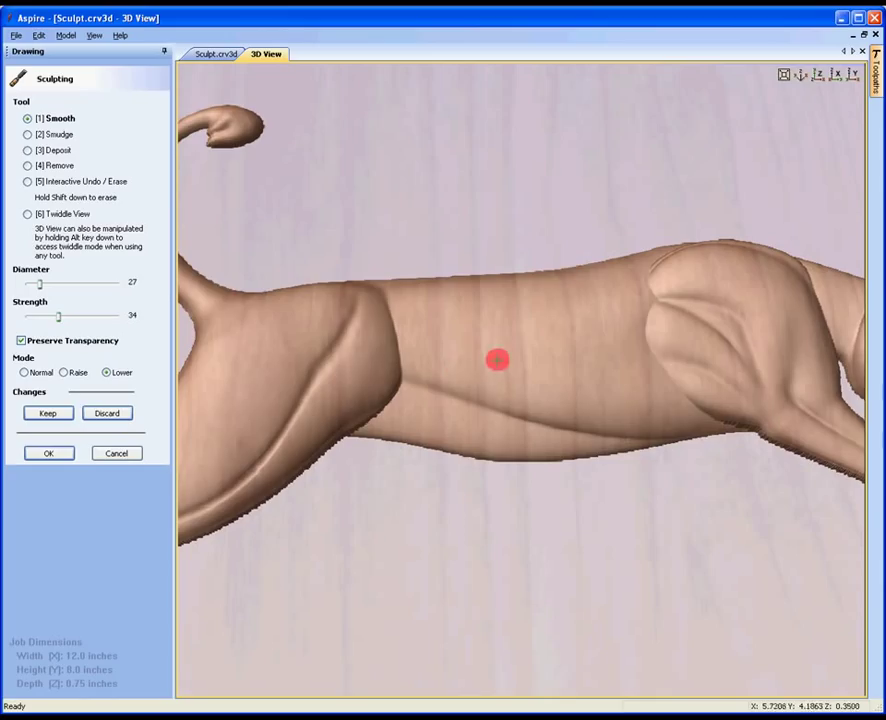
pyautogui.moveTo(490, 364)
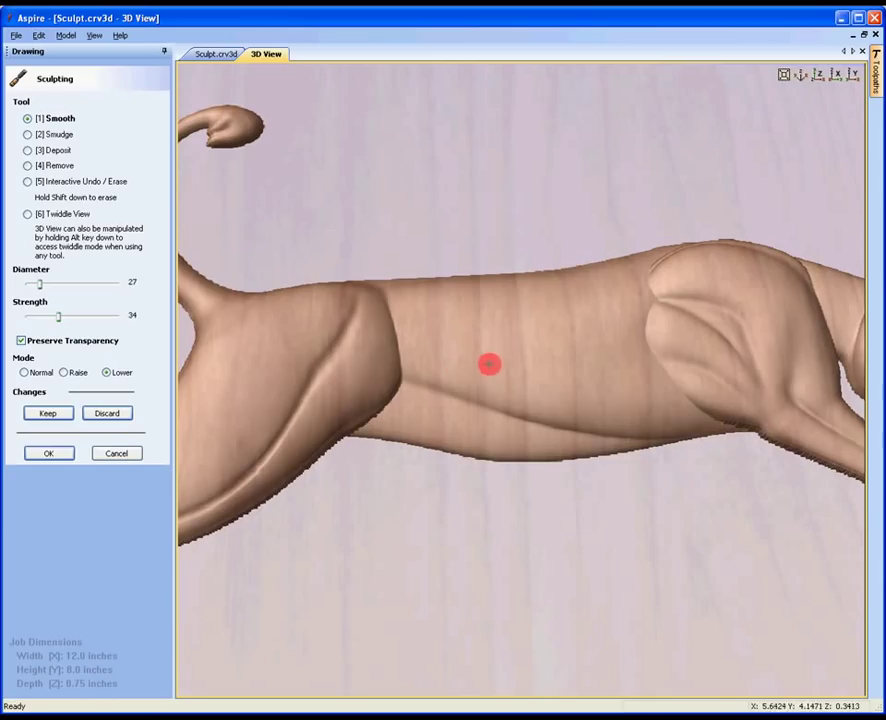
pyautogui.moveTo(532, 356)
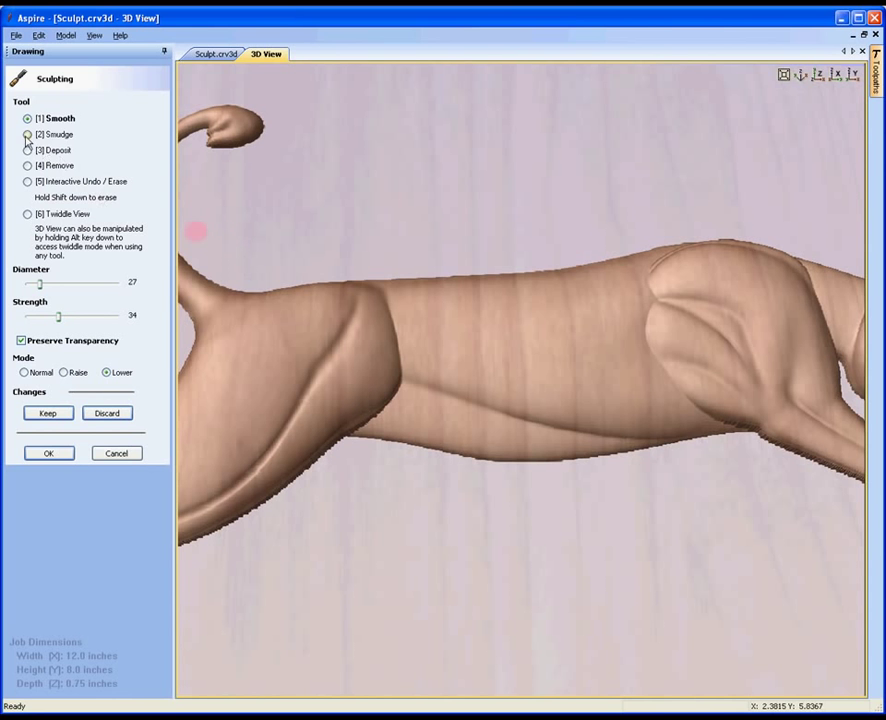
# Step: Smudge the lioness's flank and front leg with a diameter 67, strength 57 brush in Normal mode
pyautogui.click(28, 134)
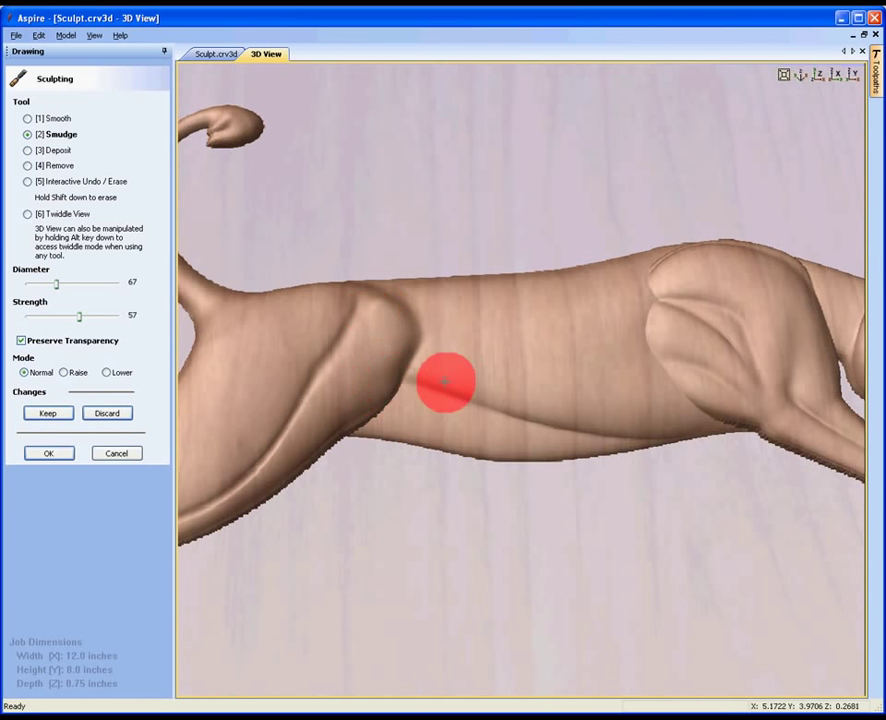
pyautogui.moveTo(448, 384); pyautogui.dragTo(404, 372)
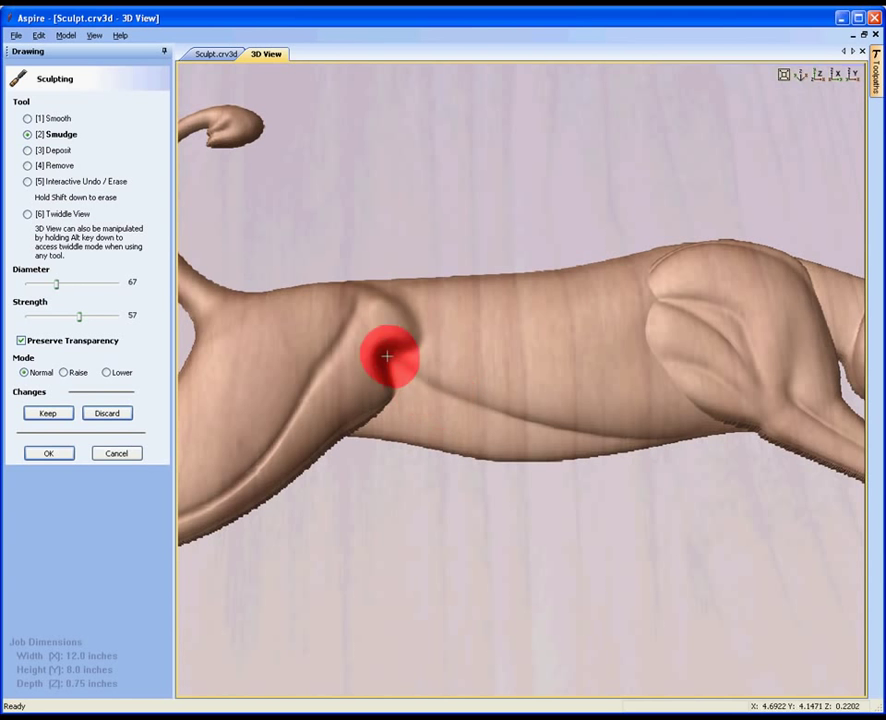
pyautogui.moveTo(388, 356); pyautogui.dragTo(416, 310)
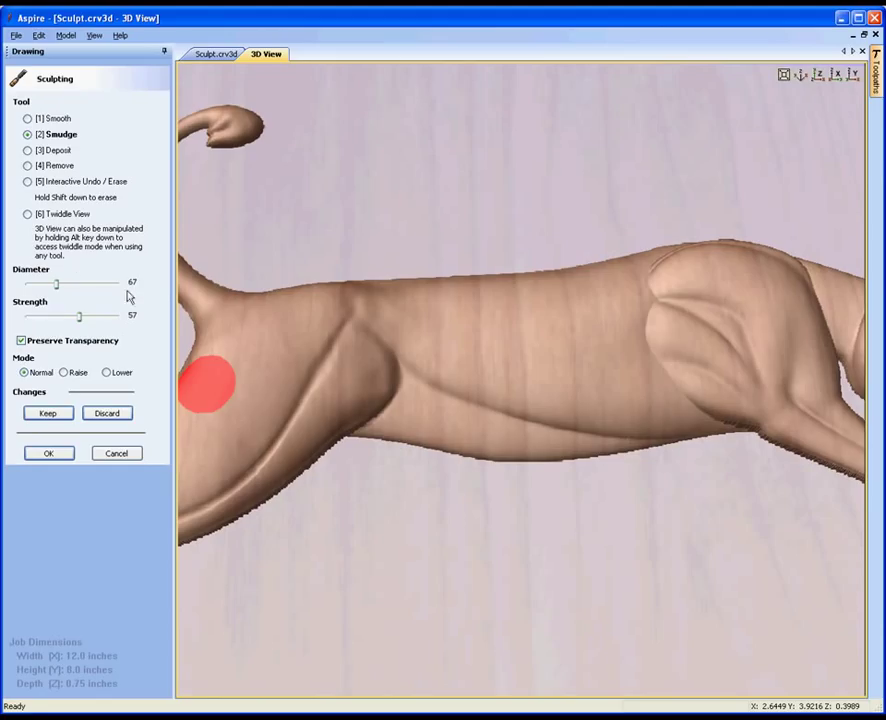
# Step: Deposit raised scribbled strokes on the mid-flank, ending with the brush at diameter 113, strength 14
pyautogui.click(28, 150)
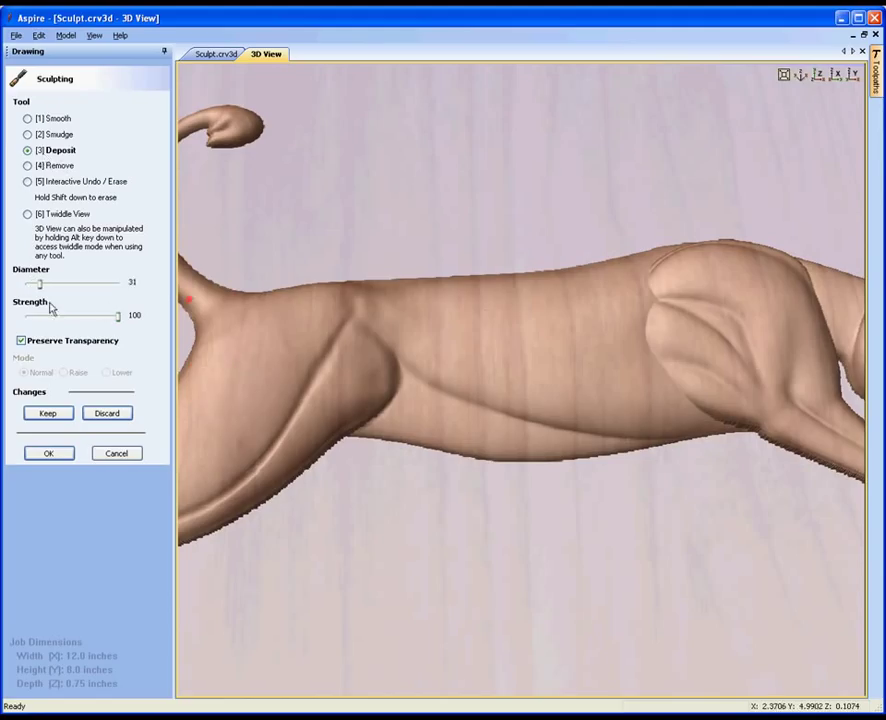
pyautogui.moveTo(116, 316); pyautogui.dragTo(68, 316)
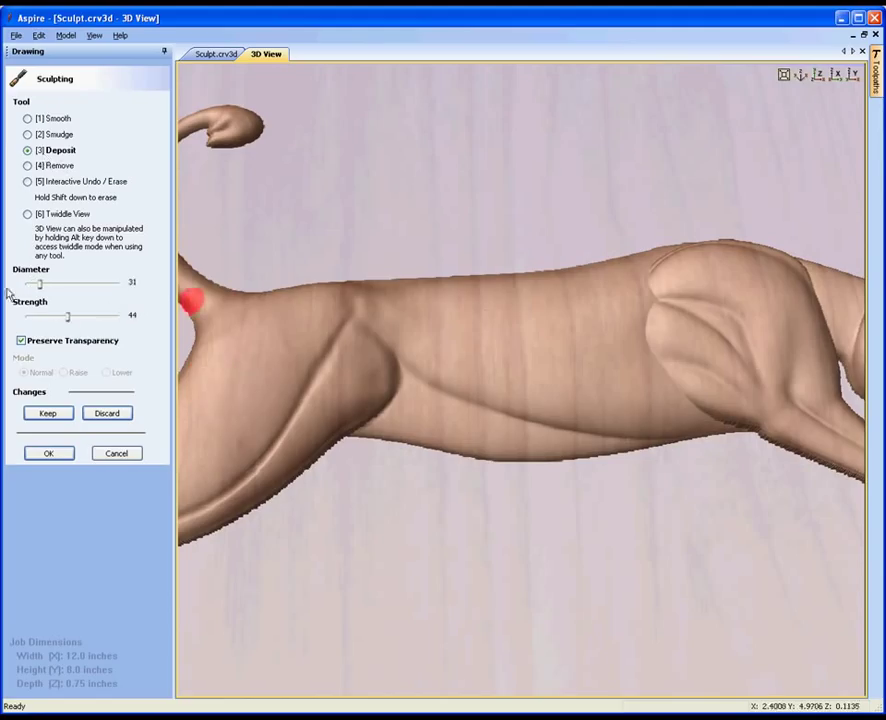
pyautogui.moveTo(40, 284); pyautogui.dragTo(28, 284)
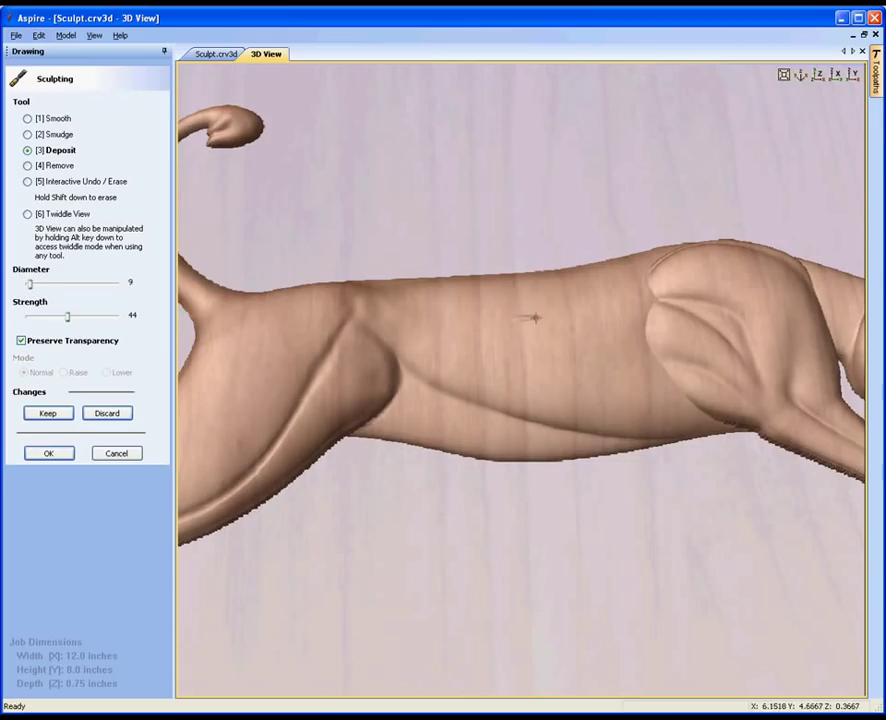
pyautogui.moveTo(68, 316); pyautogui.dragTo(80, 316)
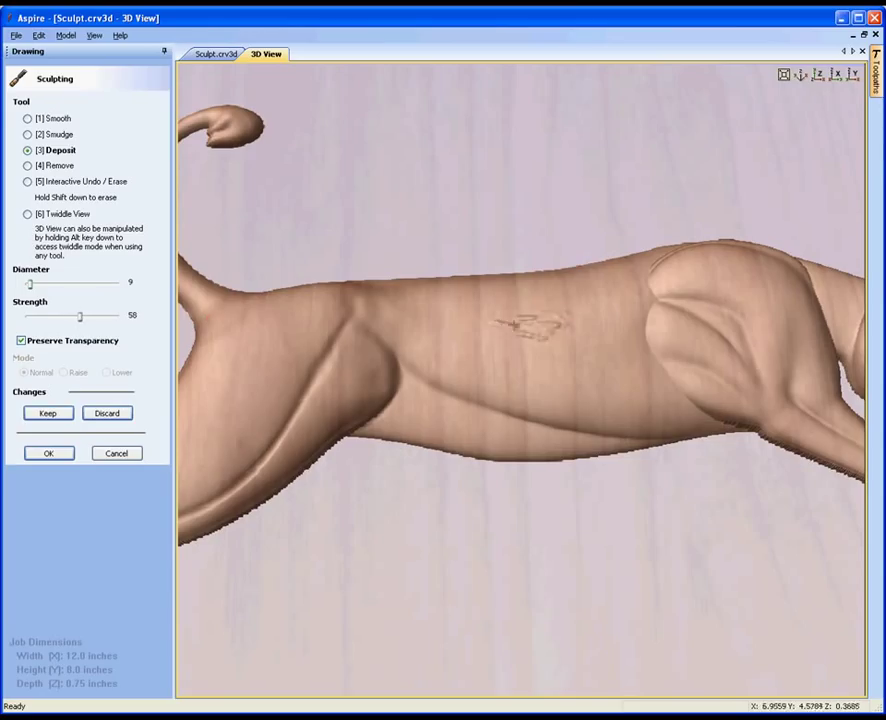
pyautogui.click(556, 308)
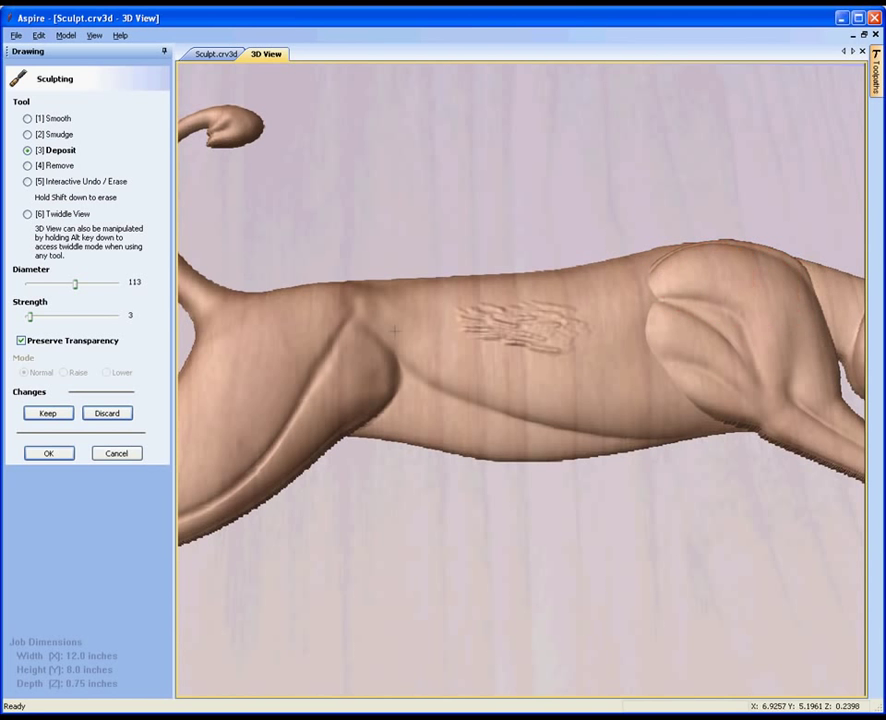
pyautogui.click(296, 310)
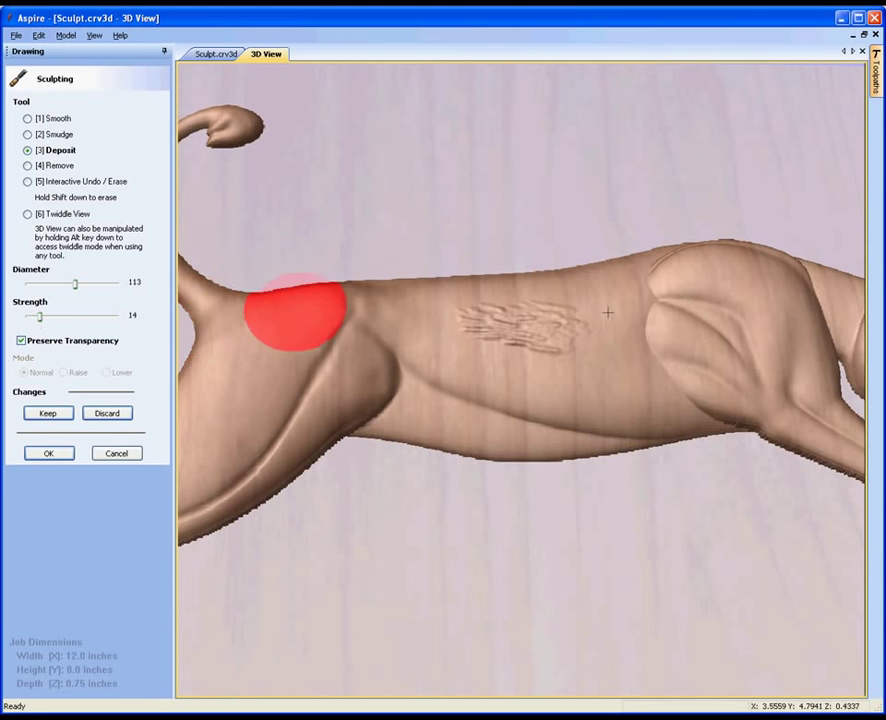
pyautogui.moveTo(740, 280)
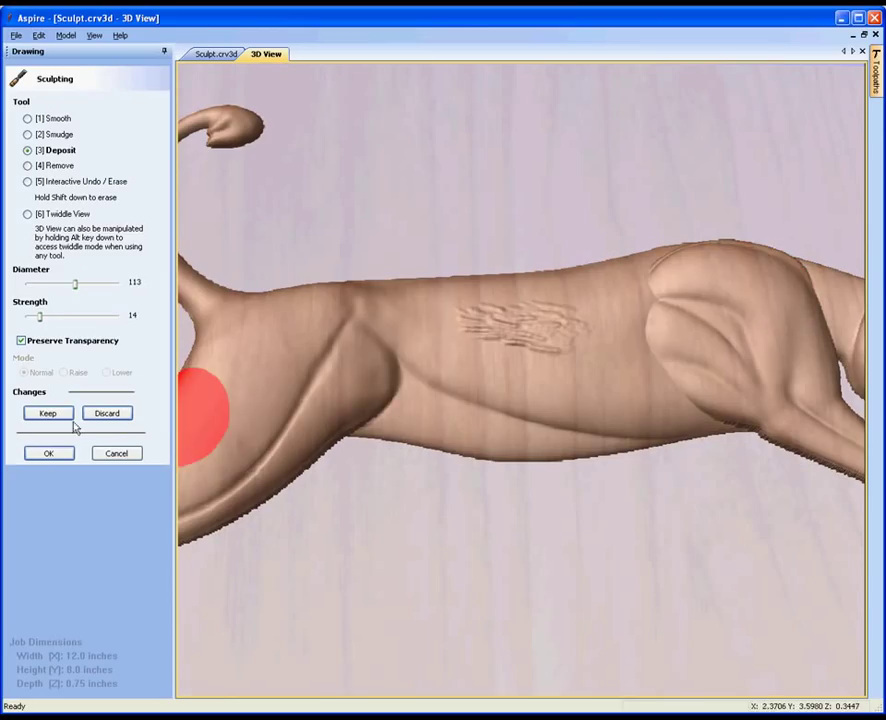
# Step: Carve a fine recessed patch into the rear flank with Remove at diameter 7, strength 100
pyautogui.click(28, 164)
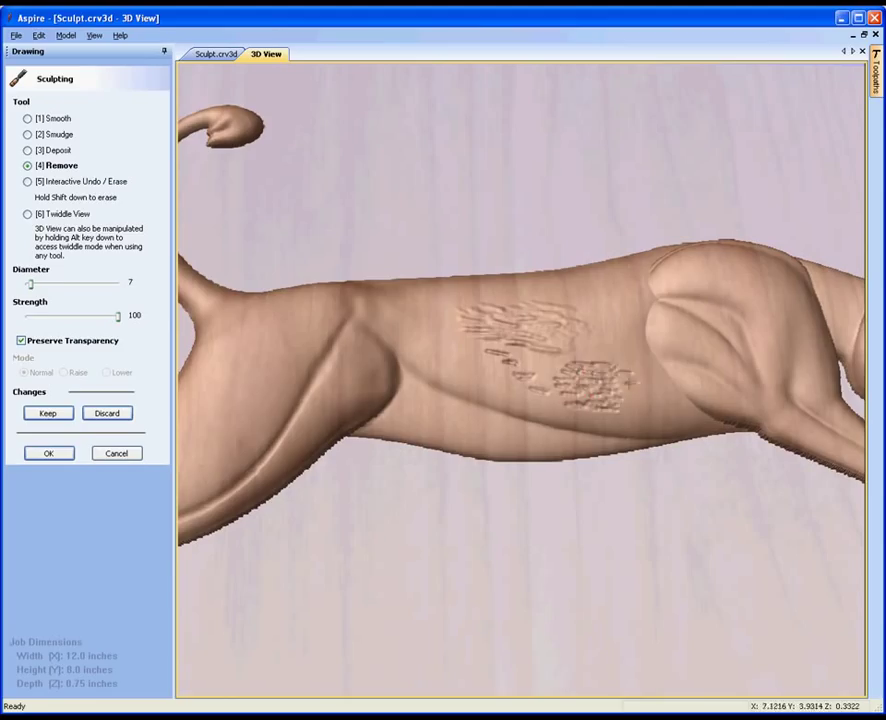
pyautogui.click(600, 360)
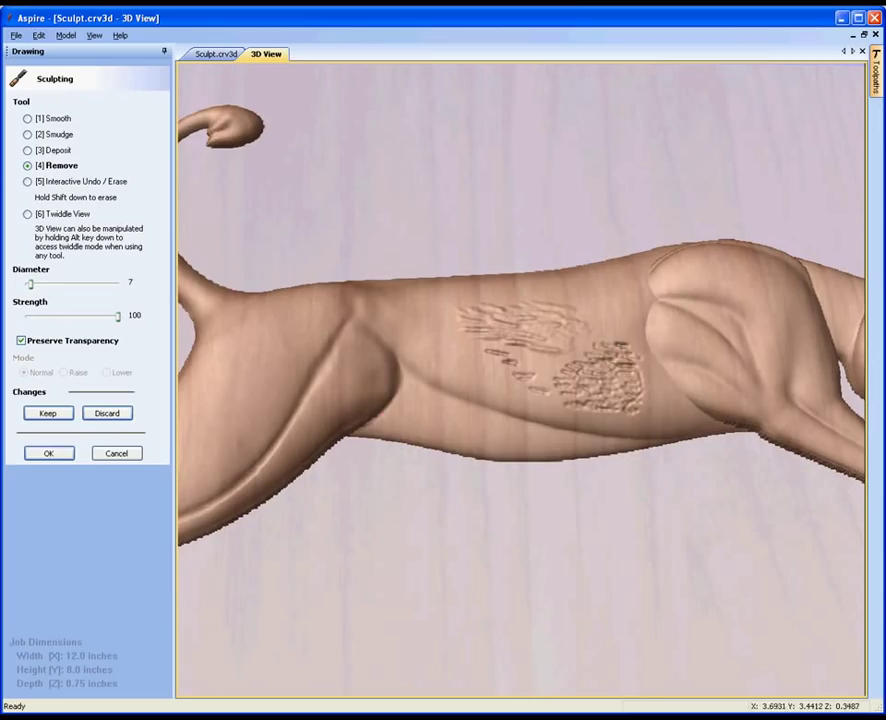
pyautogui.moveTo(42, 196)
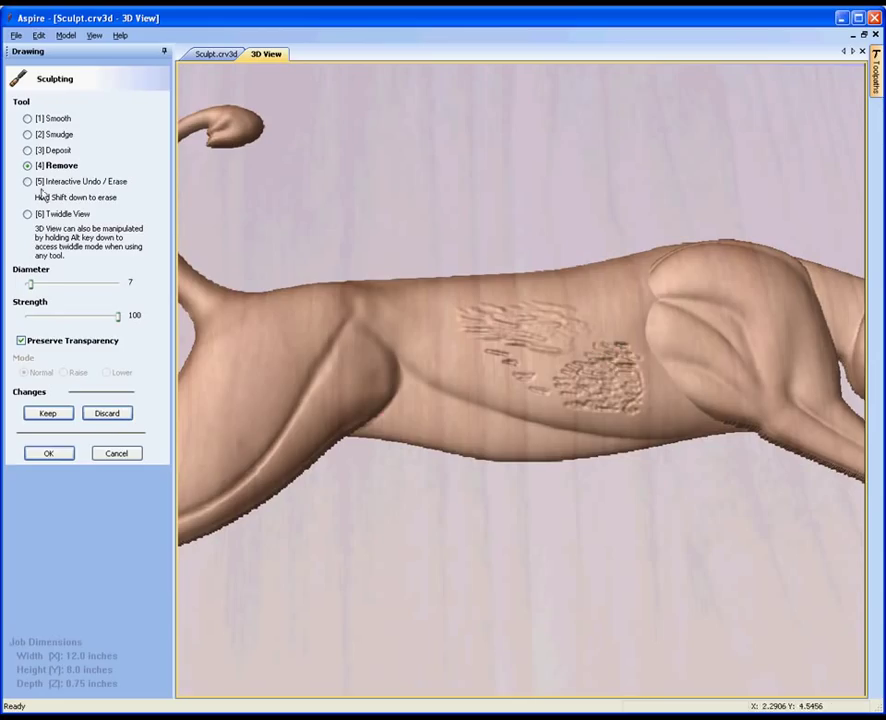
# Step: Wipe away the deposited scribbles and carved patch with Interactive Undo/Erase at diameter 55, strength 50
pyautogui.click(28, 180)
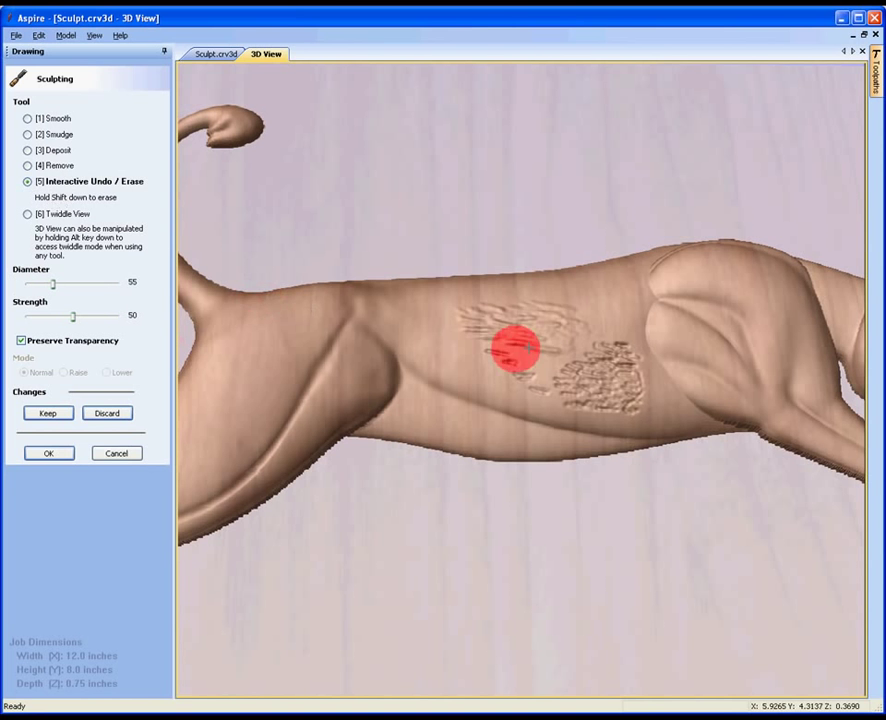
pyautogui.moveTo(516, 348); pyautogui.dragTo(460, 324)
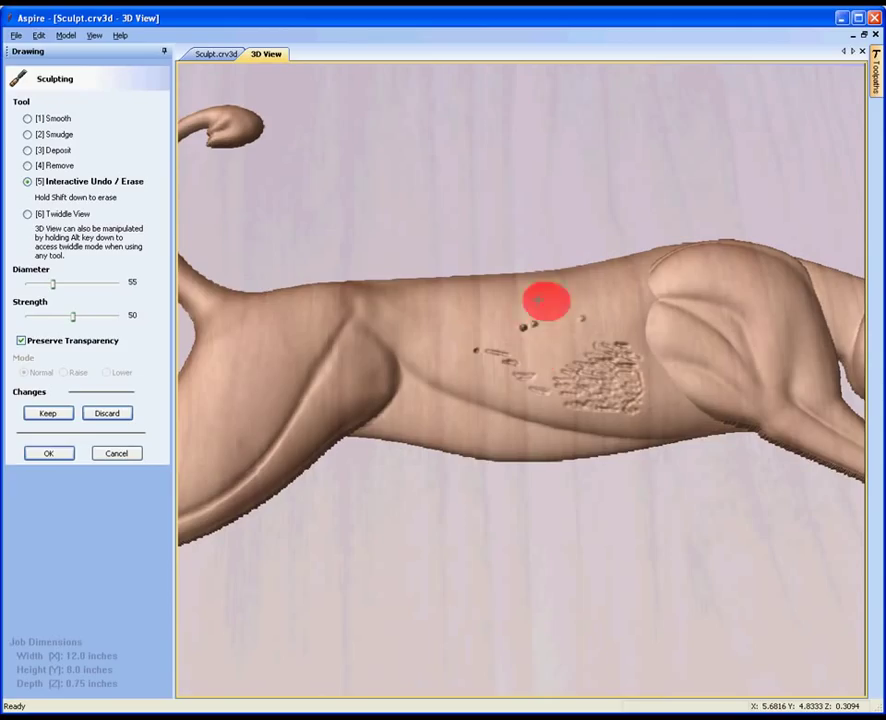
pyautogui.moveTo(548, 302); pyautogui.dragTo(596, 388)
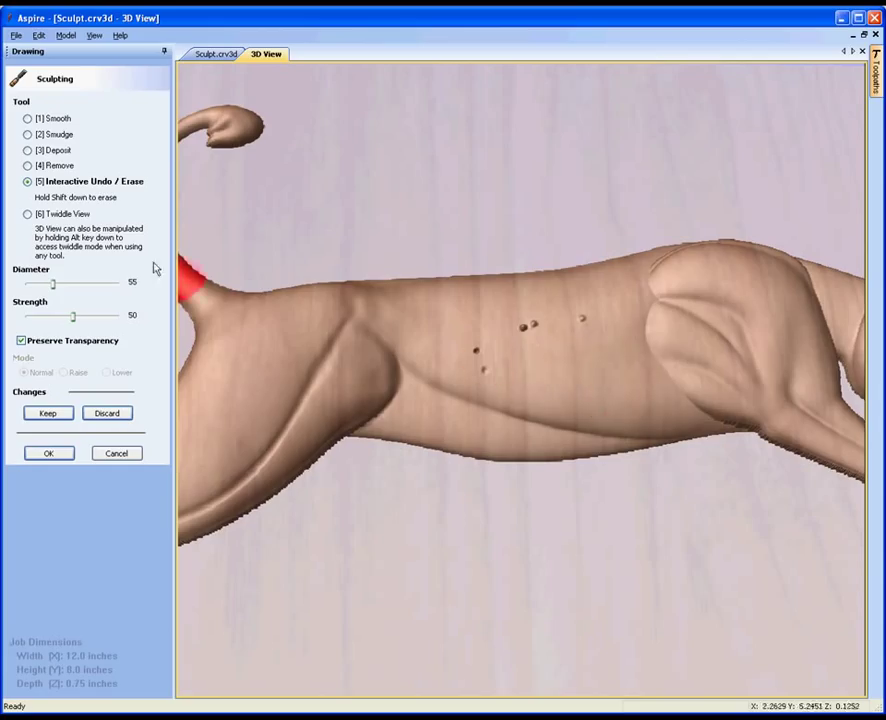
pyautogui.moveTo(44, 204)
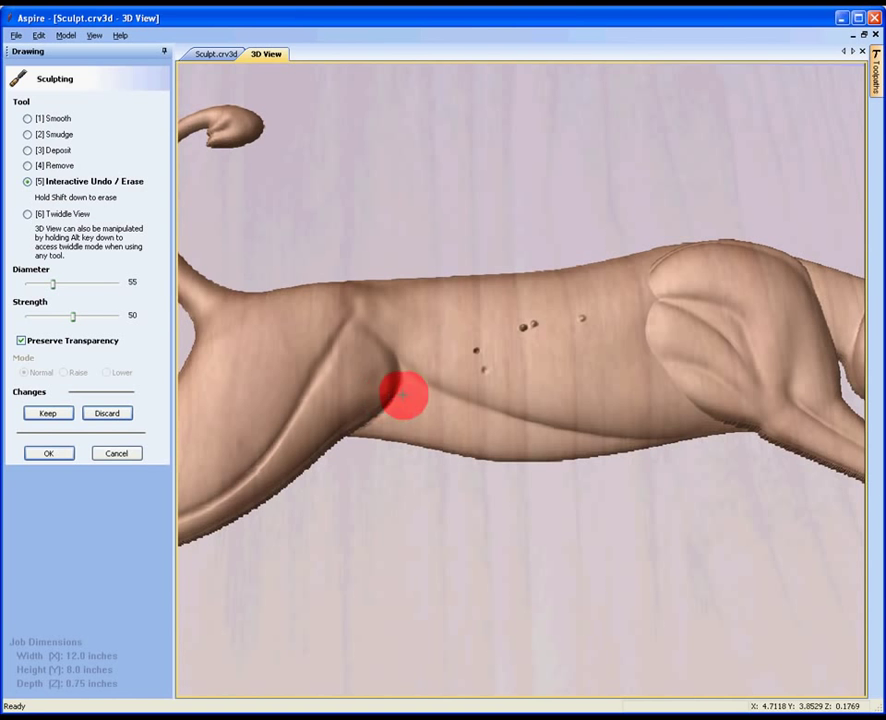
pyautogui.moveTo(388, 400)
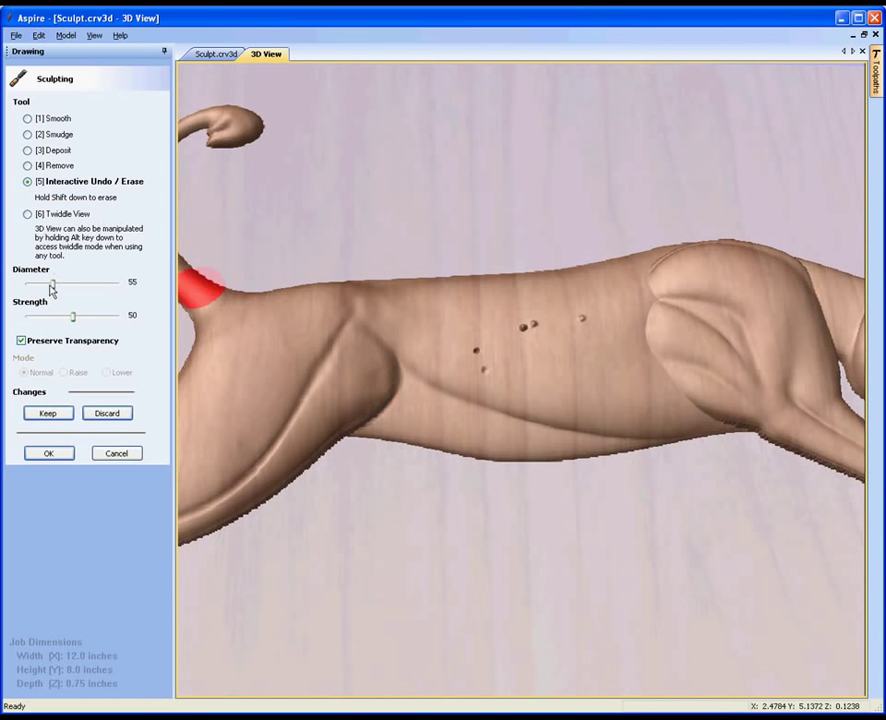
# Step: Shrink the Interactive Undo/Erase brush to diameter 25 at strength 50
pyautogui.moveTo(72, 282); pyautogui.dragTo(38, 282)
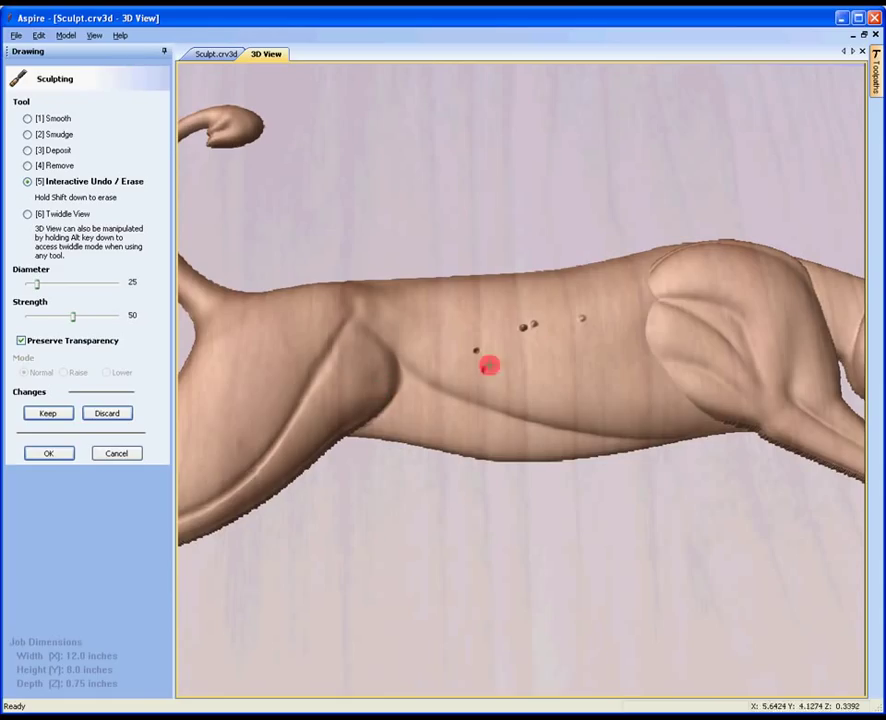
pyautogui.moveTo(680, 284)
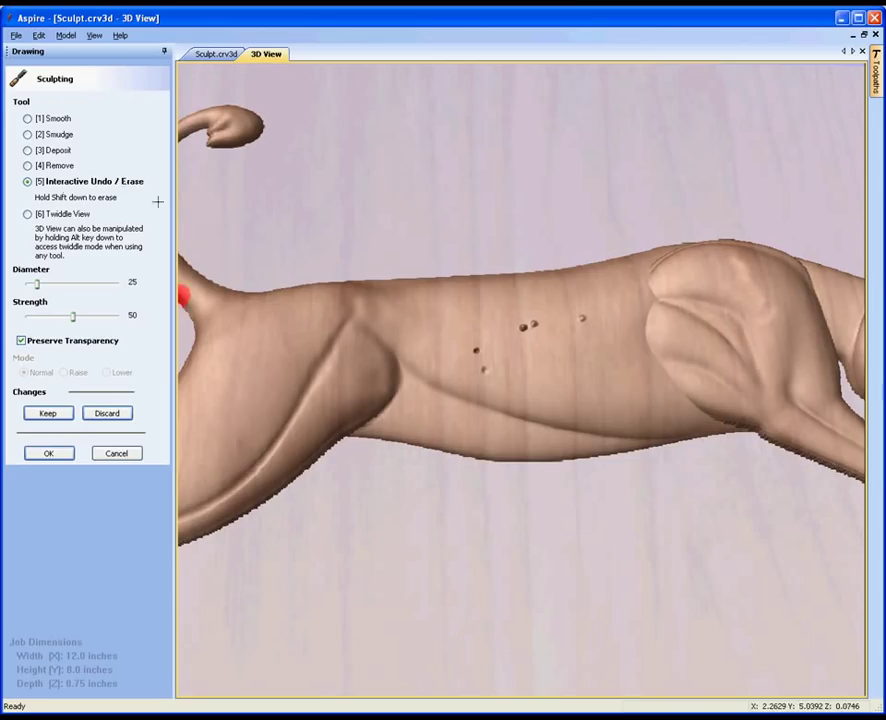
pyautogui.moveTo(700, 270)
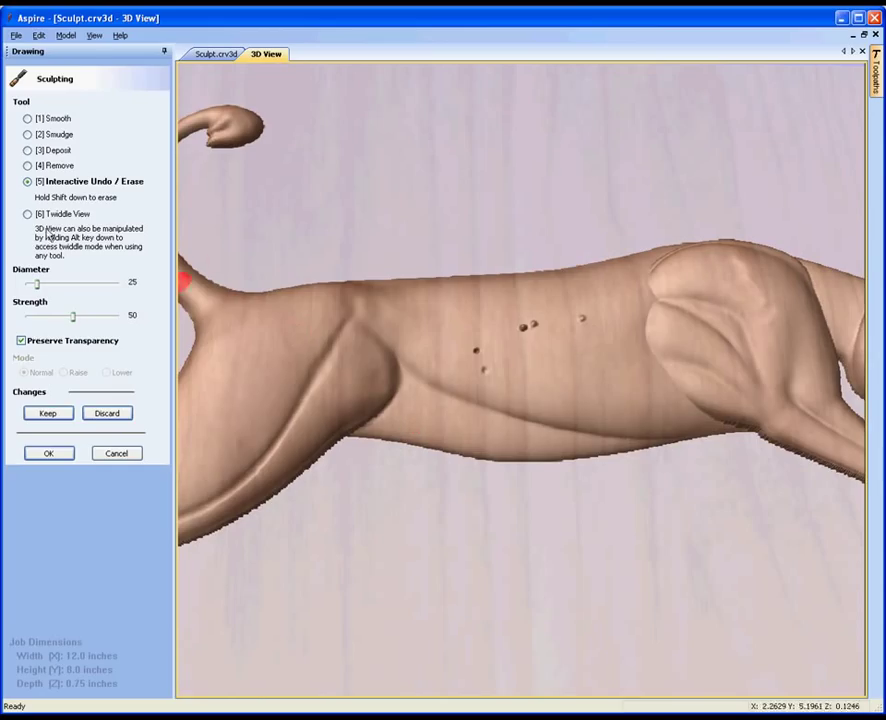
# Step: Zoom the 3D view out to the whole lioness relief and return to Interactive Undo / Erase
pyautogui.click(28, 214)
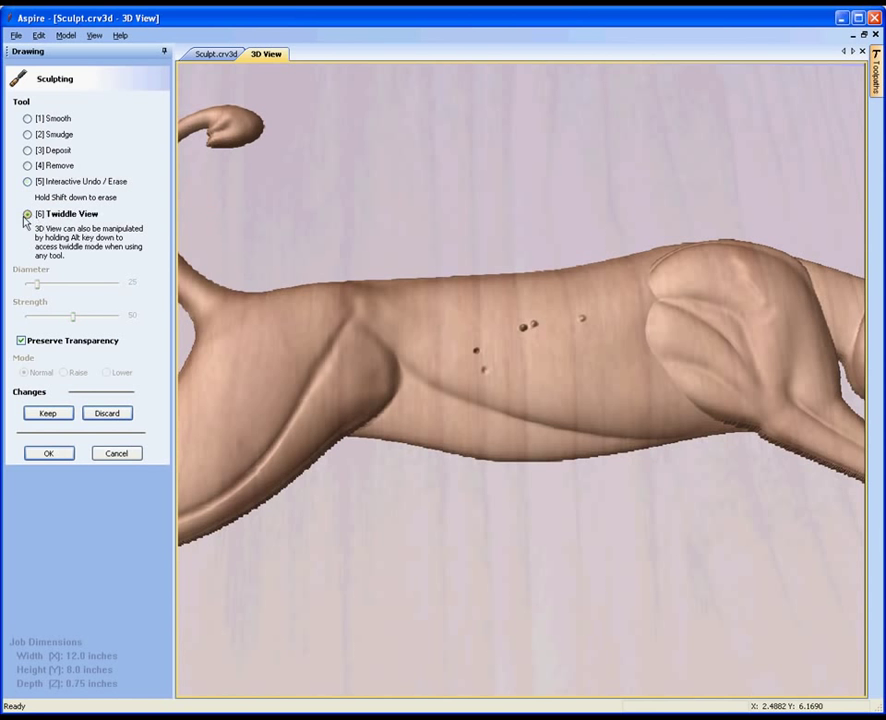
pyautogui.click(28, 214)
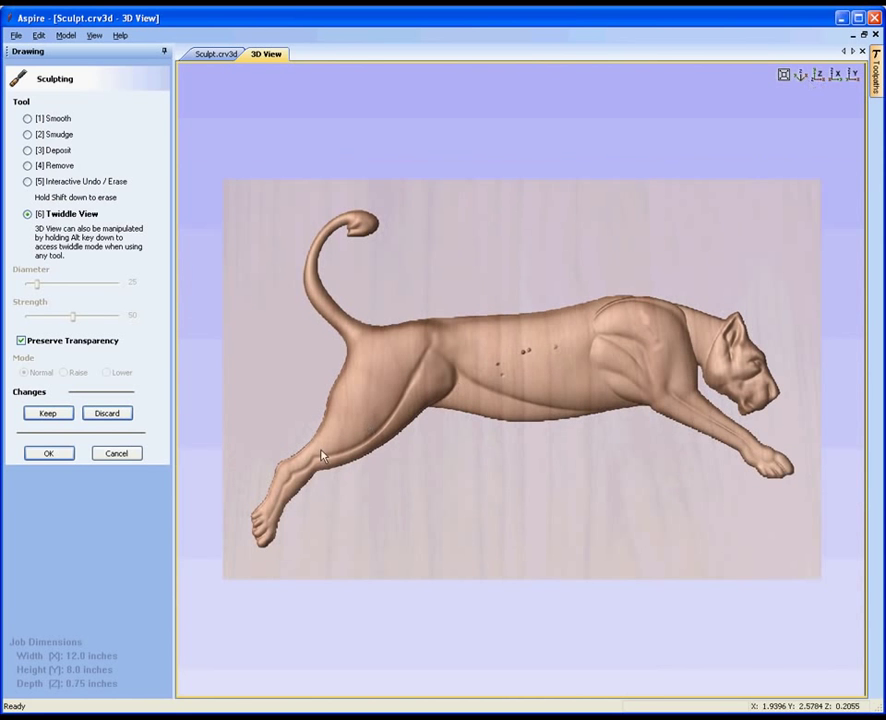
pyautogui.click(28, 180)
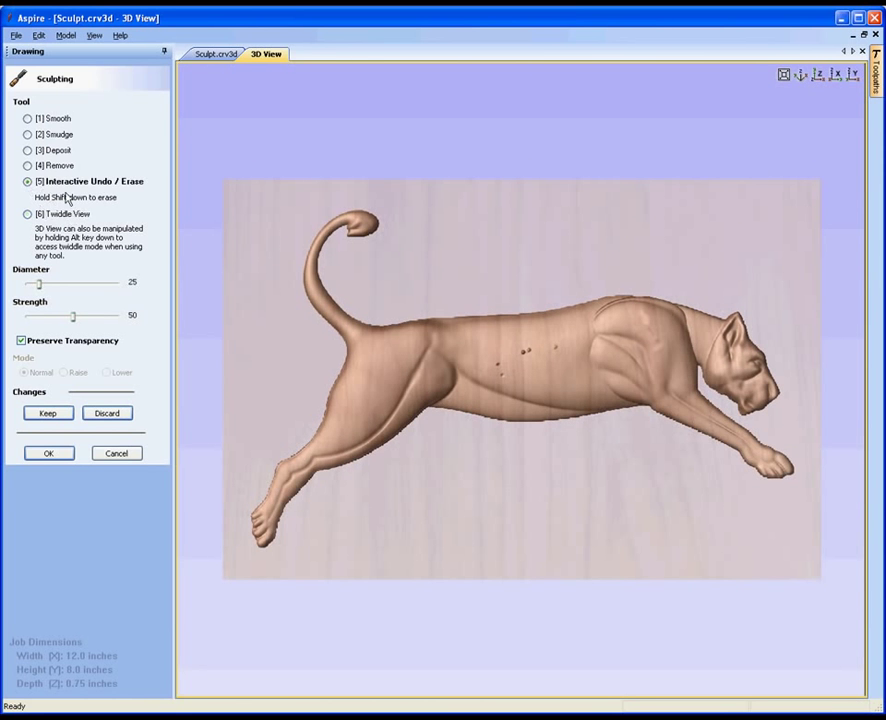
pyautogui.moveTo(164, 276)
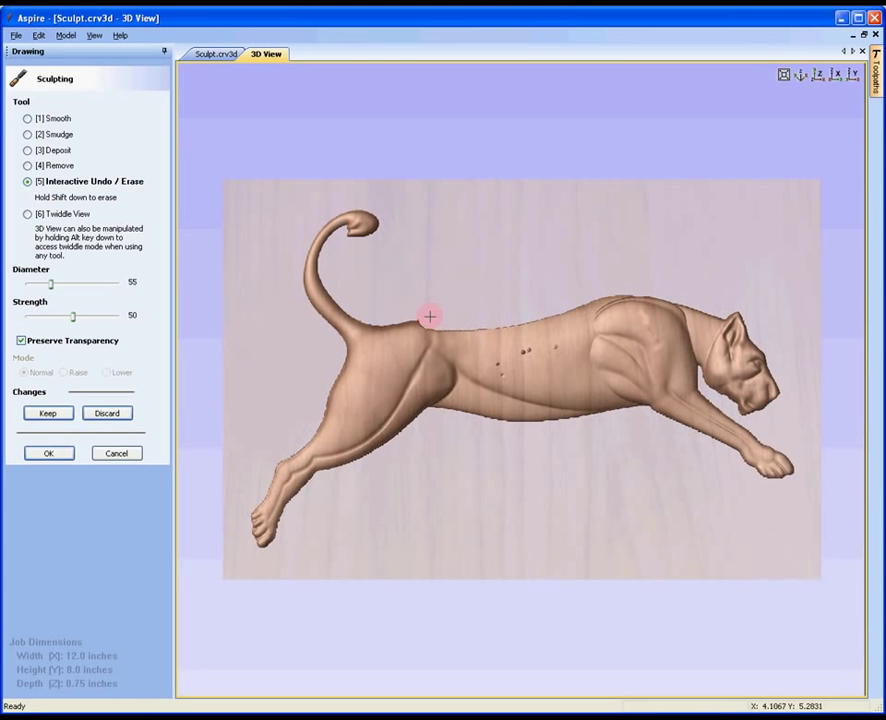
pyautogui.moveTo(408, 318)
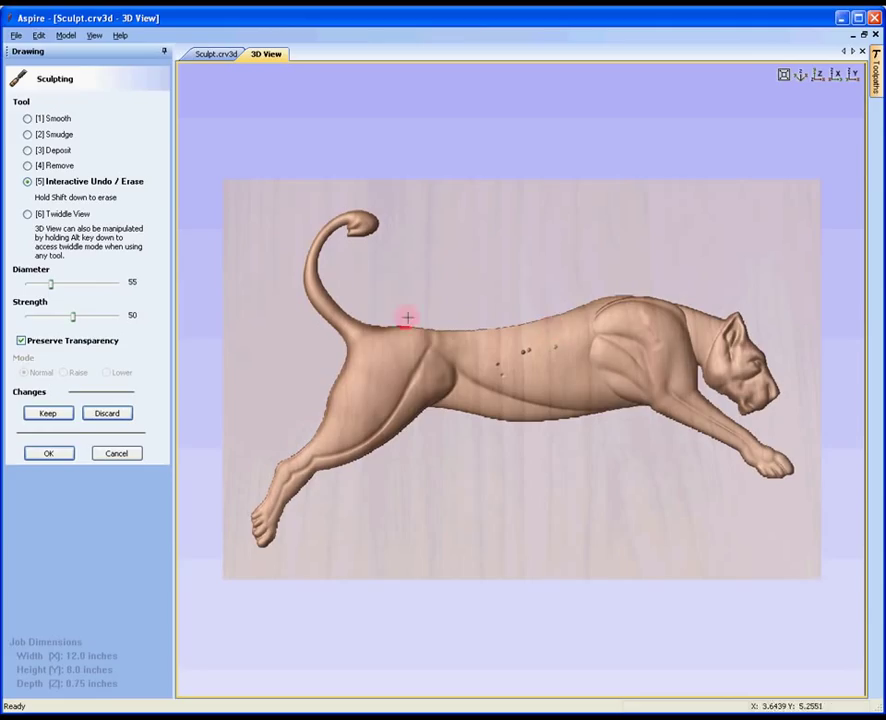
pyautogui.moveTo(384, 464)
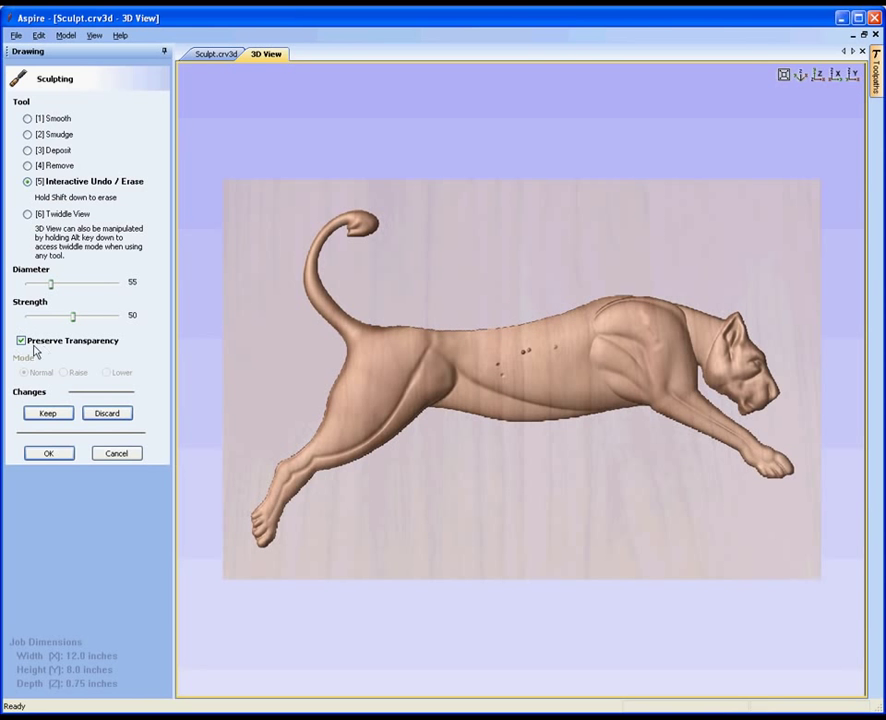
pyautogui.moveTo(356, 308)
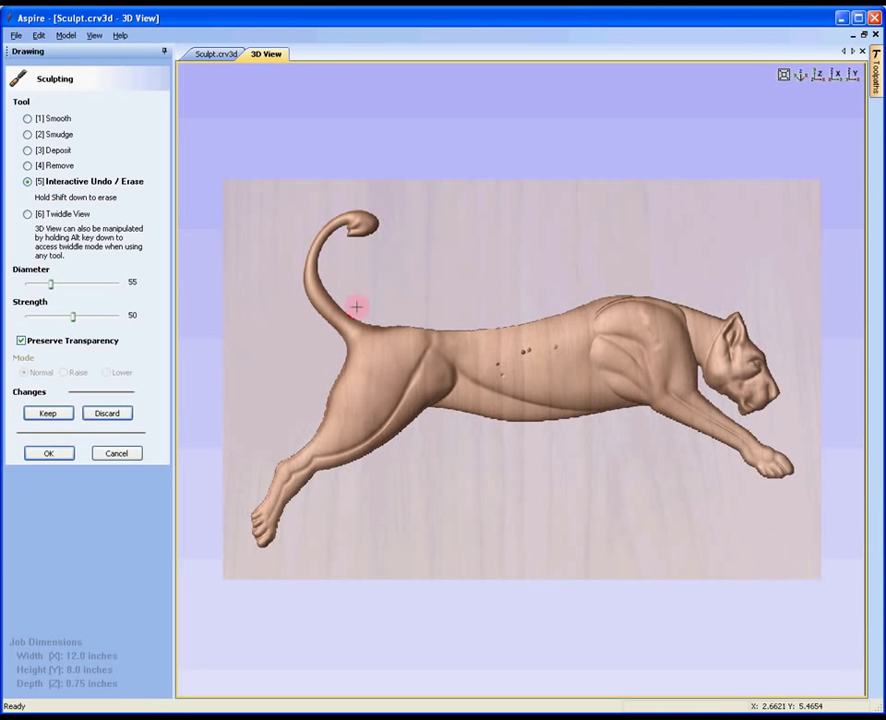
# Step: With Smooth and Preserve Transparency off, lower the back behind the shoulders, then choose Normal mode
pyautogui.click(28, 118)
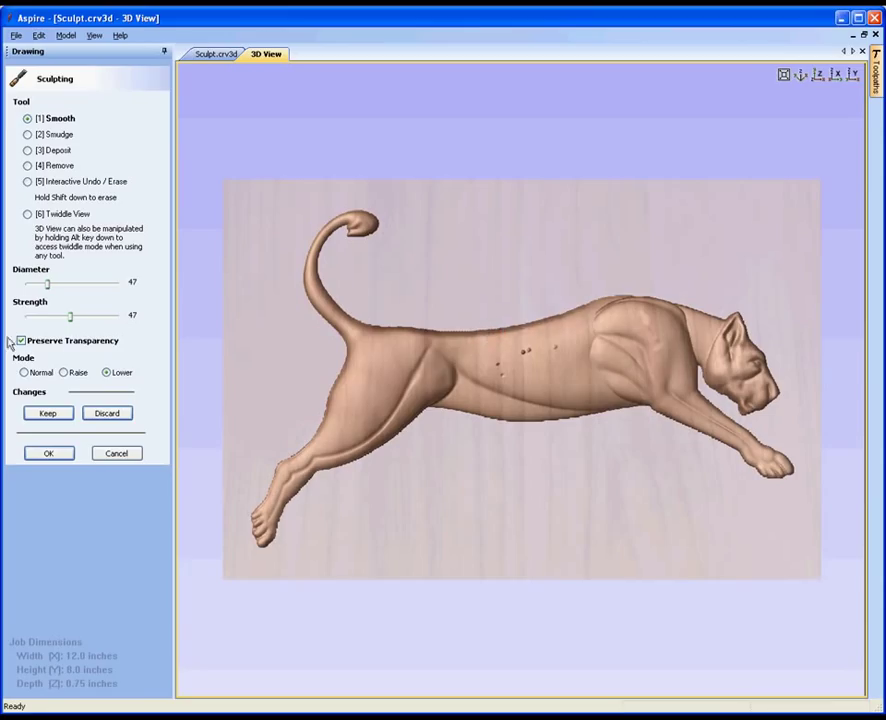
pyautogui.click(424, 356)
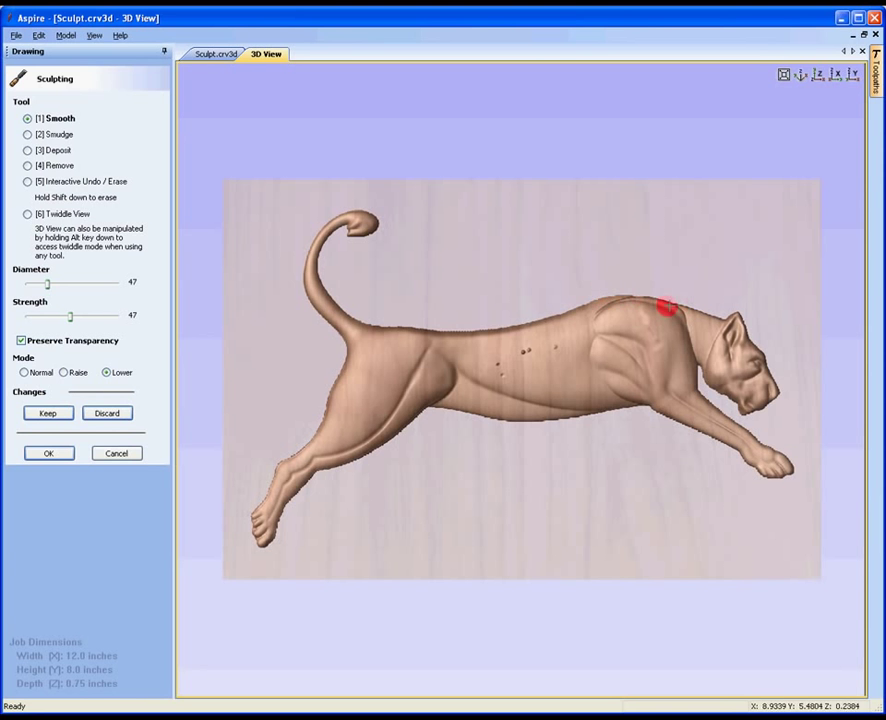
pyautogui.click(20, 340)
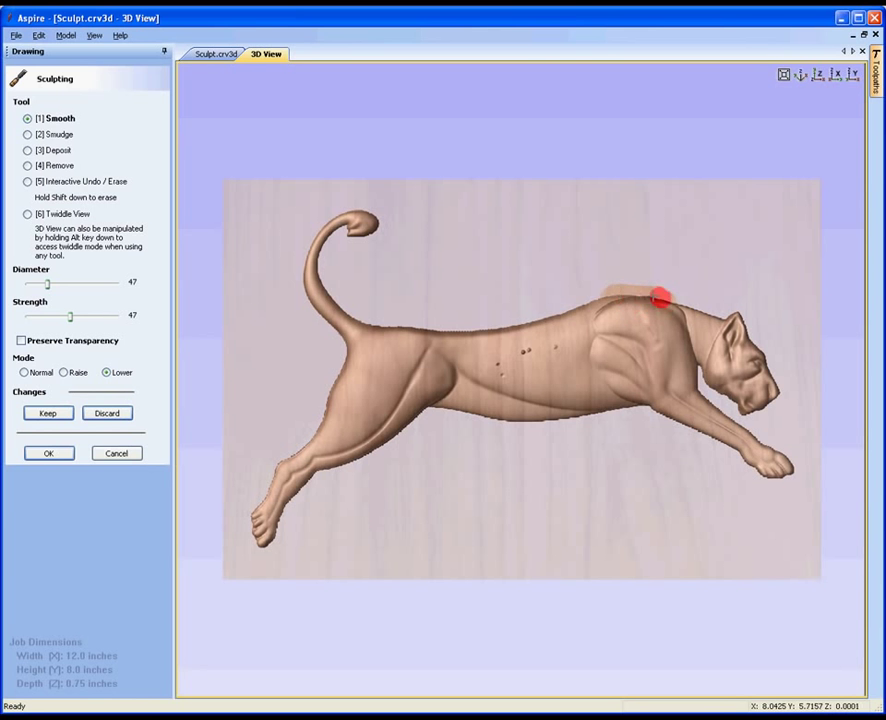
pyautogui.moveTo(660, 296); pyautogui.dragTo(604, 296)
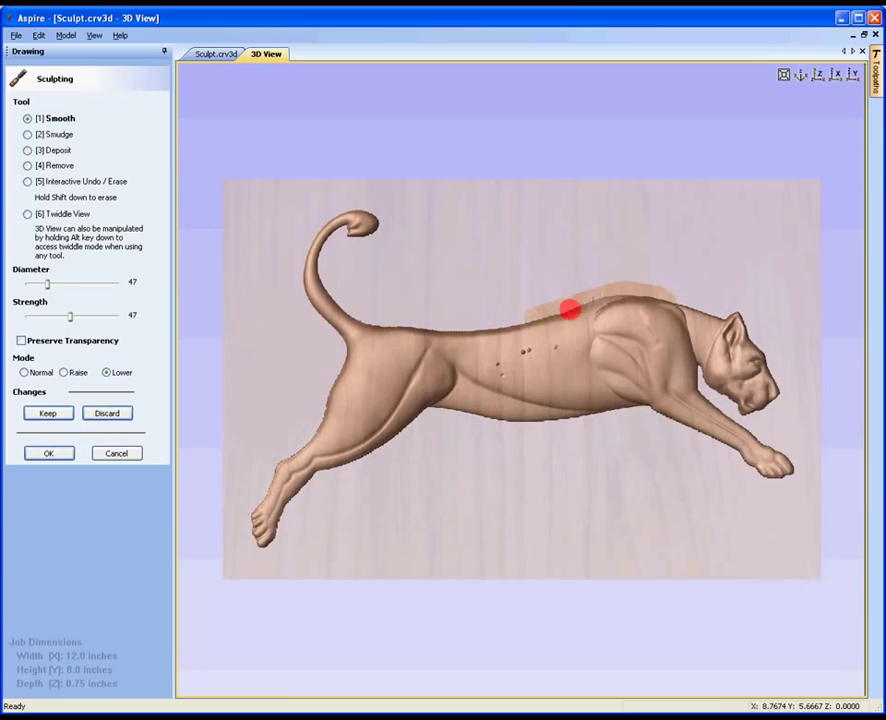
pyautogui.click(12, 372)
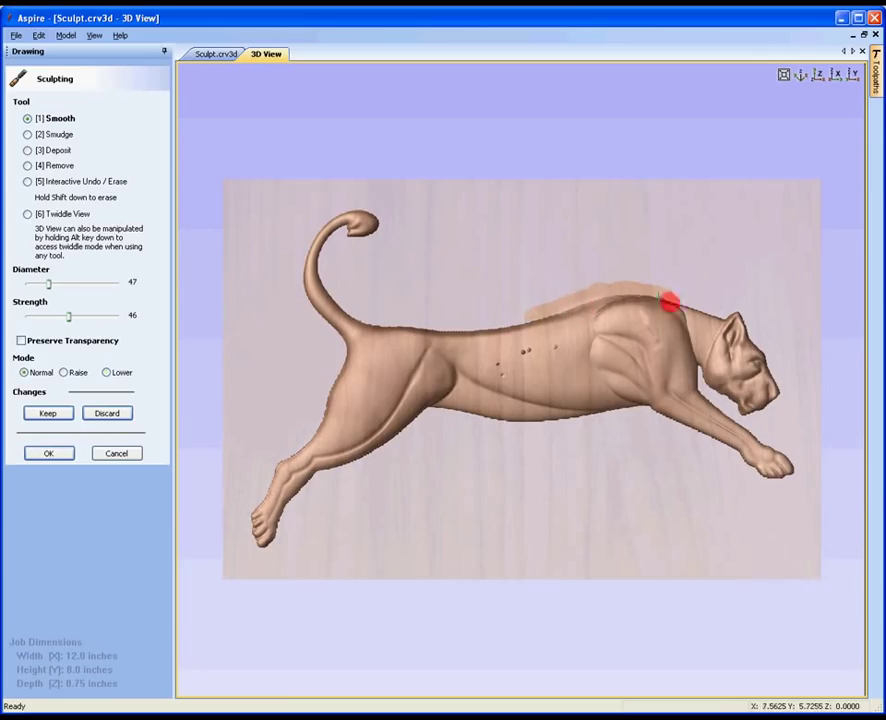
# Step: Smudge across the lioness's hip with a diameter 67, strength 56 brush
pyautogui.moveTo(668, 300); pyautogui.dragTo(432, 332)
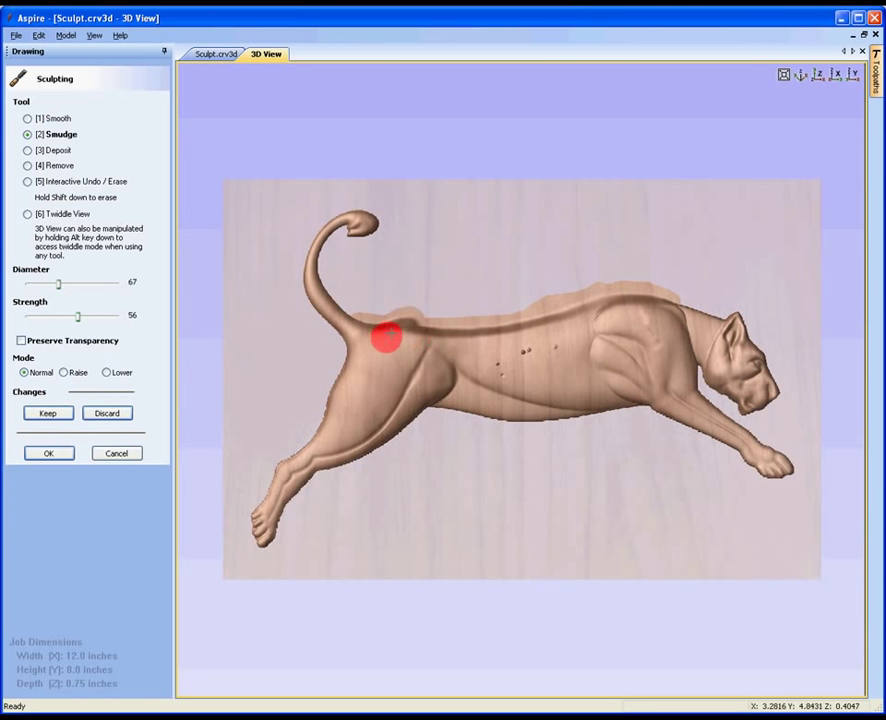
pyautogui.moveTo(384, 338); pyautogui.dragTo(450, 340)
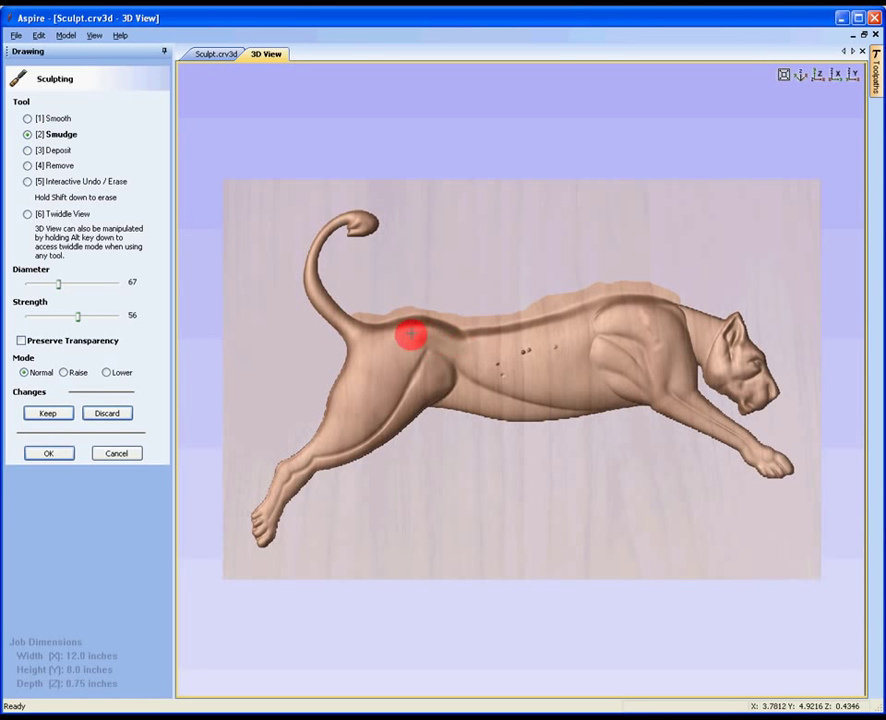
pyautogui.moveTo(410, 336); pyautogui.dragTo(464, 340)
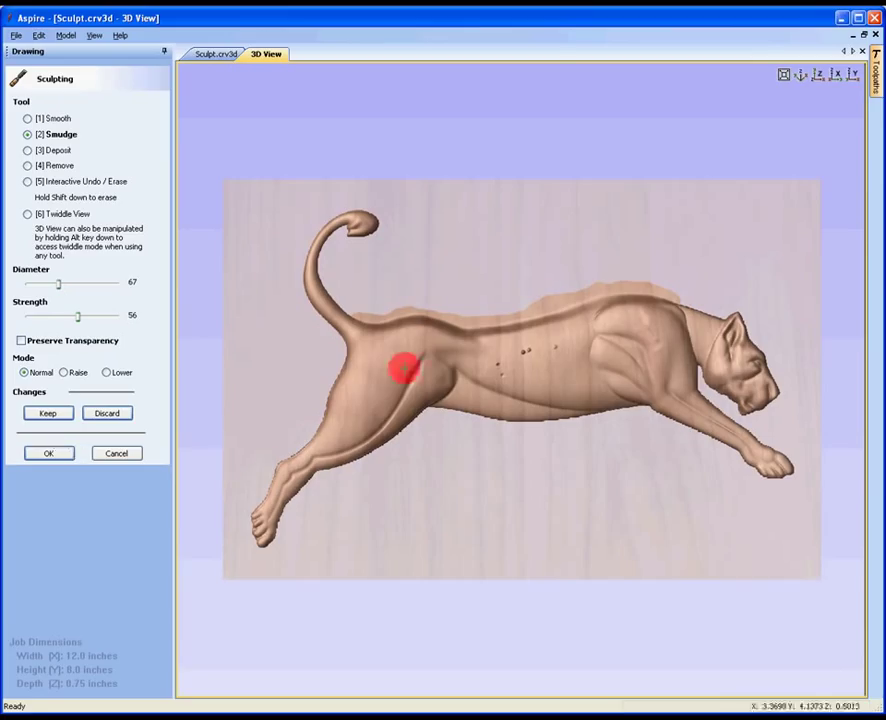
# Step: Discard every sculpting change, confirm the warning, and leave the Sculpting panel with OK
pyautogui.click(106, 412)
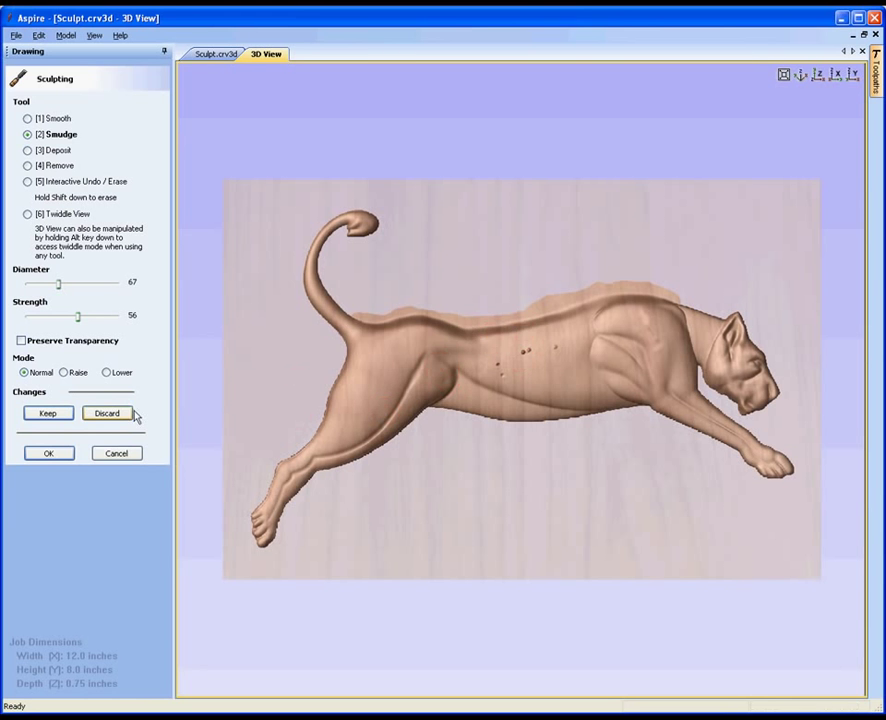
pyautogui.click(106, 412)
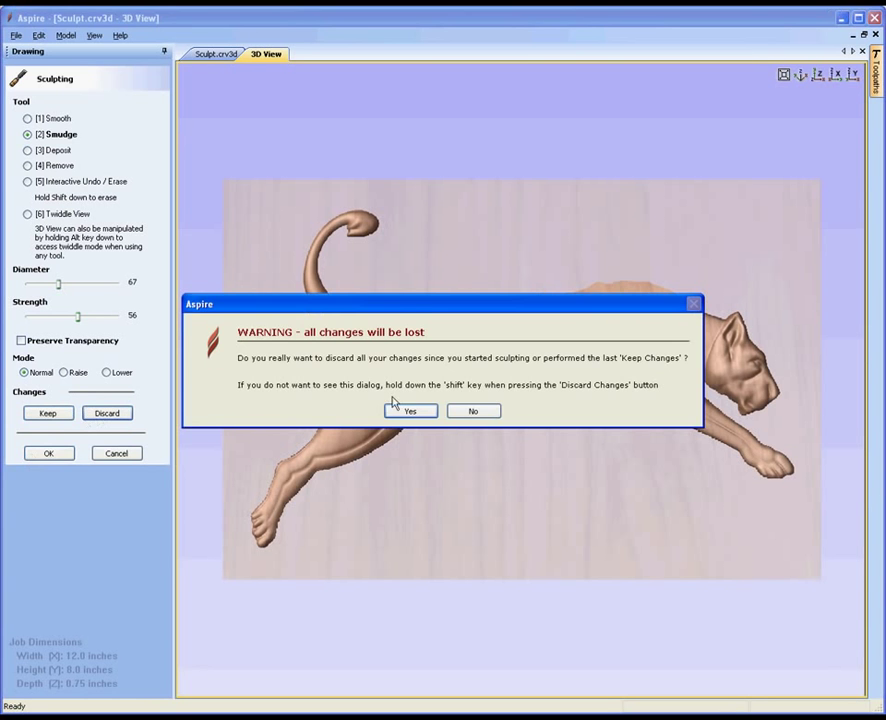
pyautogui.moveTo(420, 392)
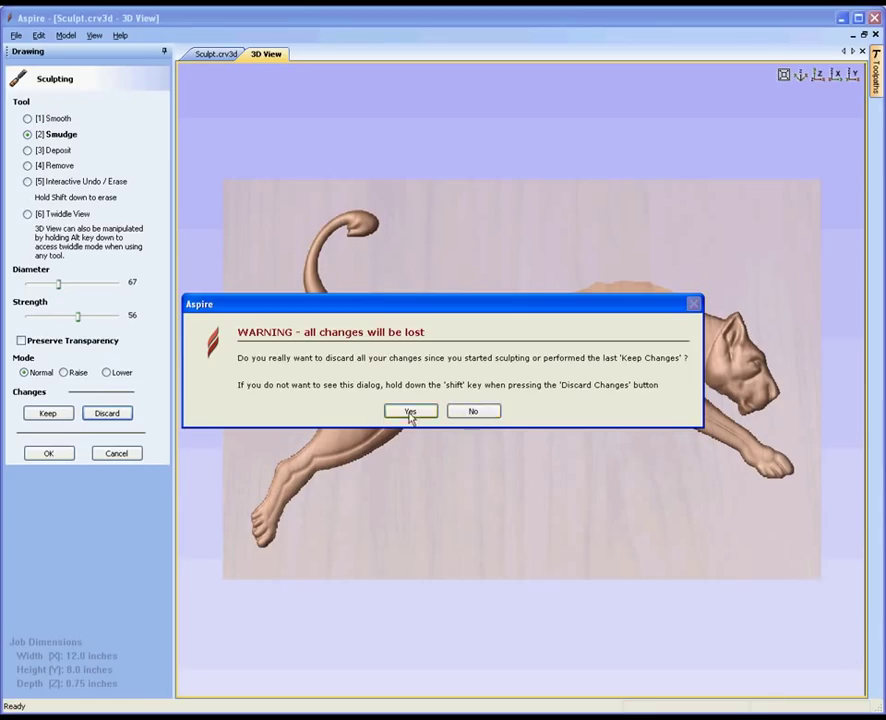
pyautogui.click(408, 412)
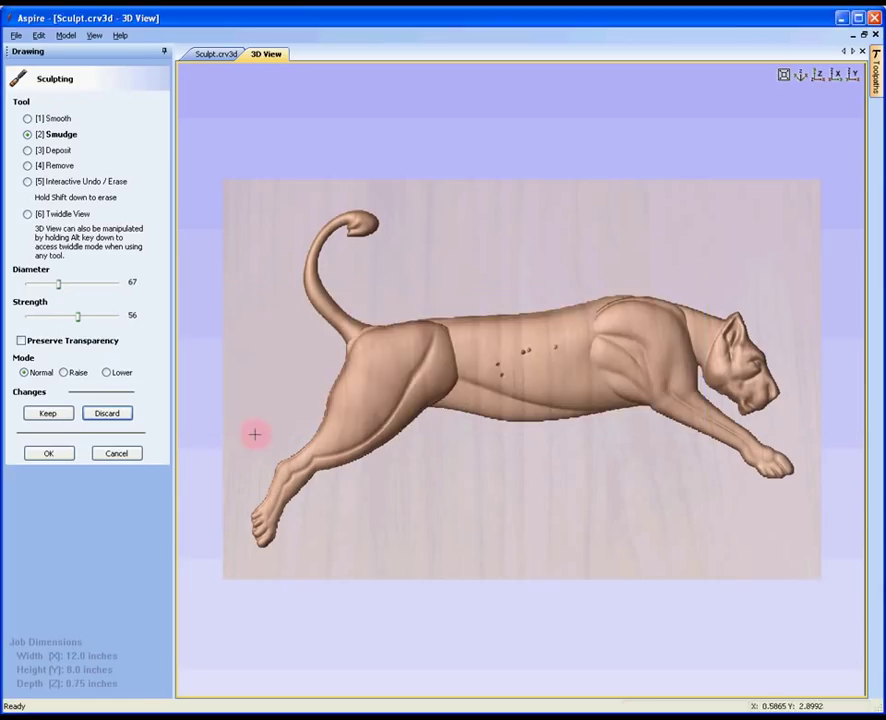
pyautogui.moveTo(196, 438)
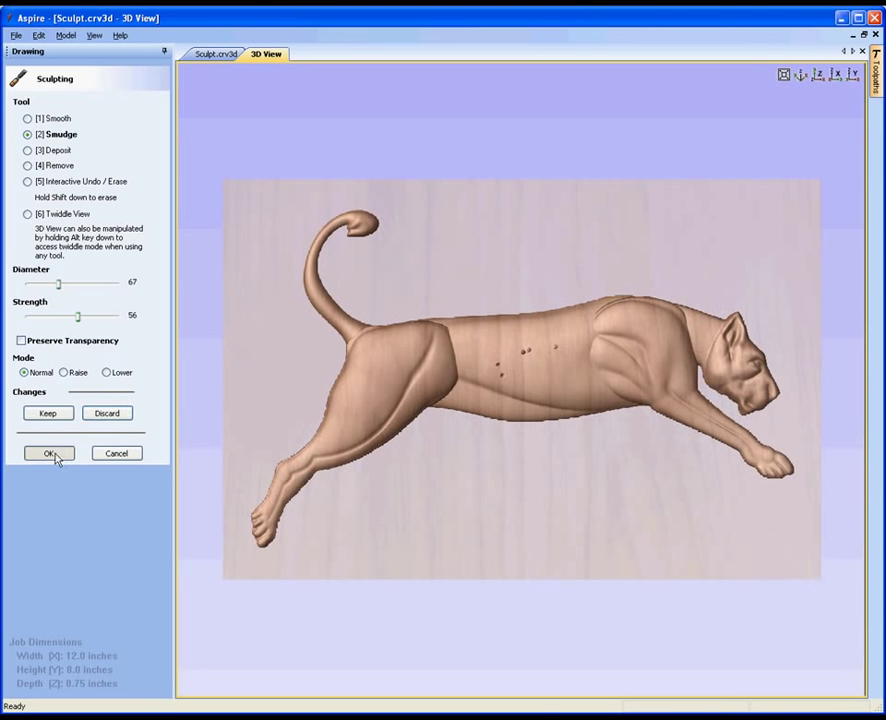
pyautogui.click(48, 452)
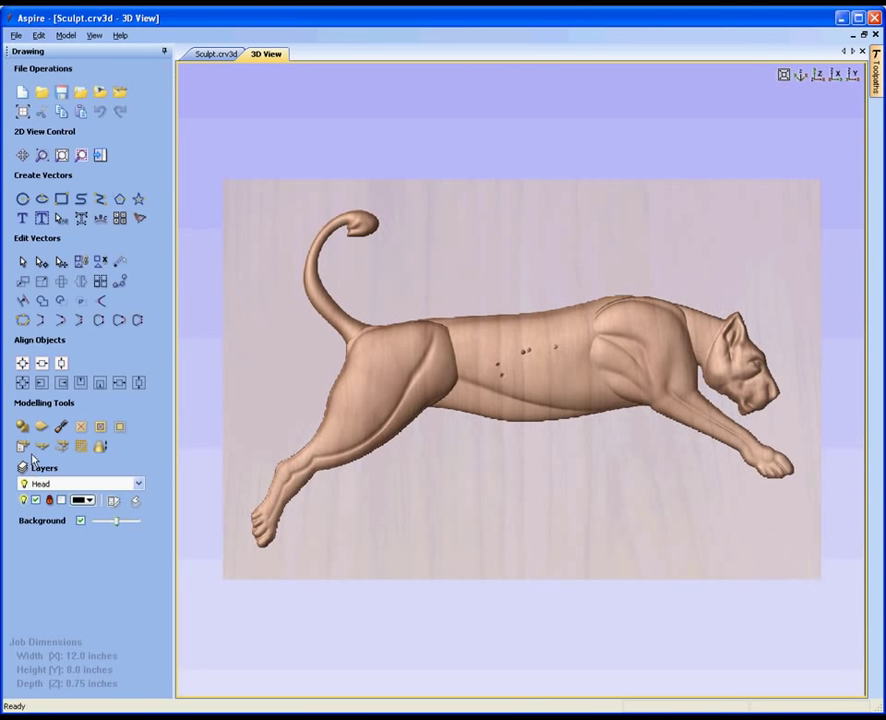